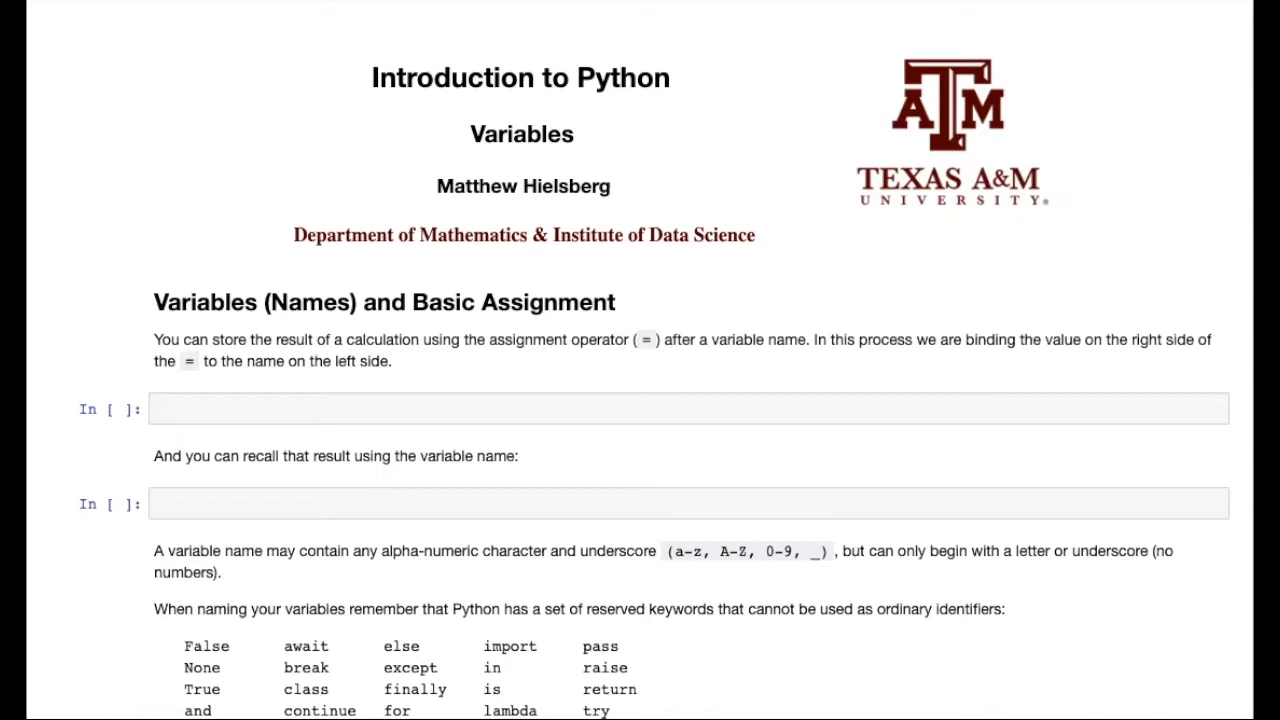
Scroll to the Variables (Names) and Basic Assignment section and select its first empty code cell
scroll(down, 3)
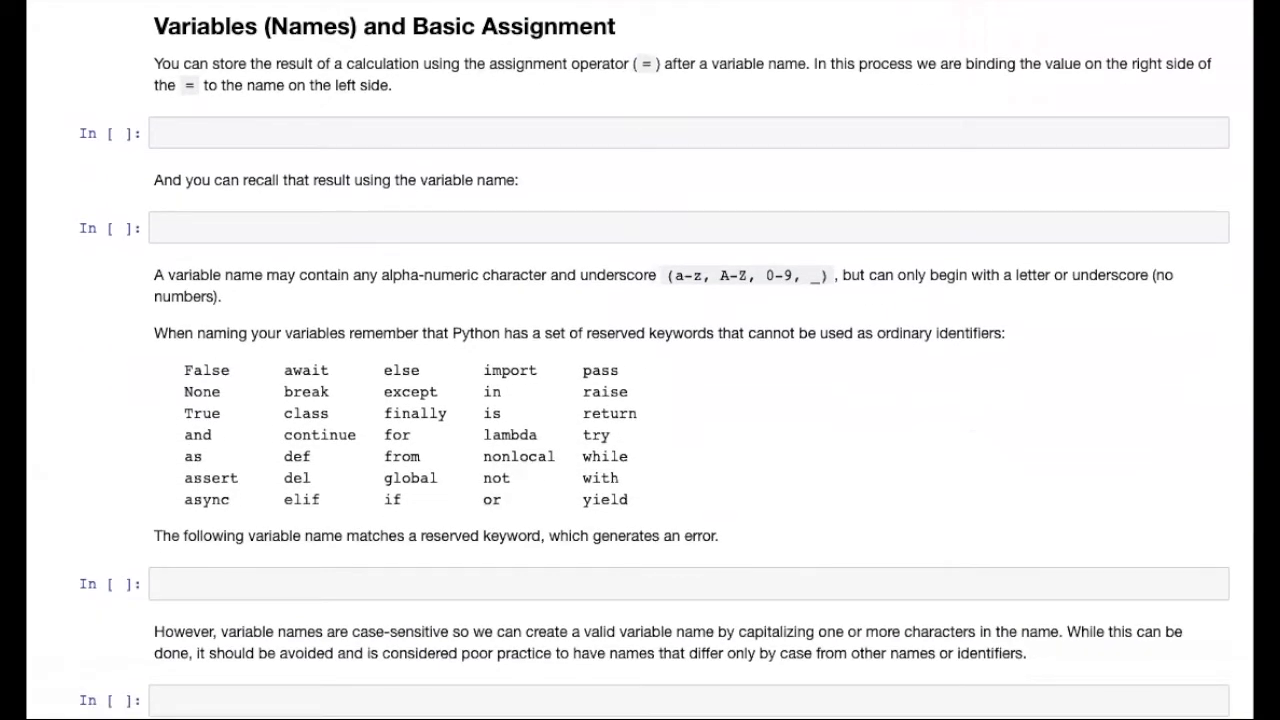
click(688, 133)
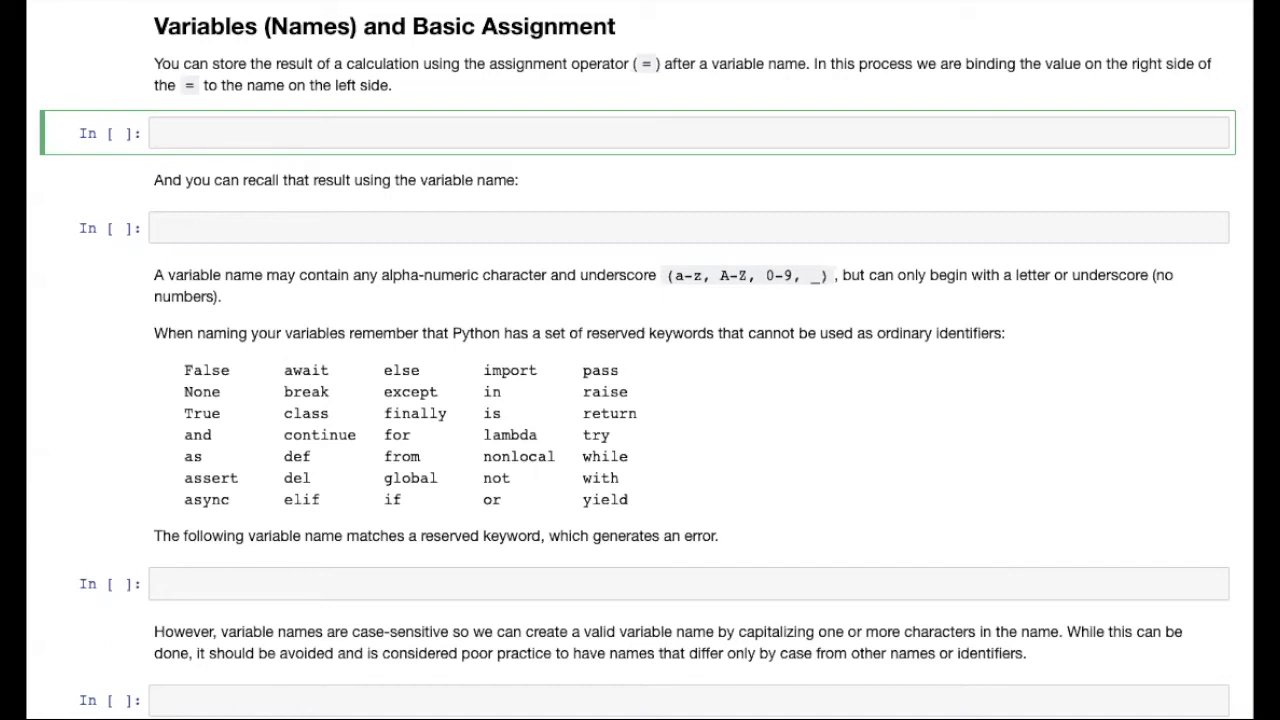
Enter width = 20 in the first code cell and run it
text(width)
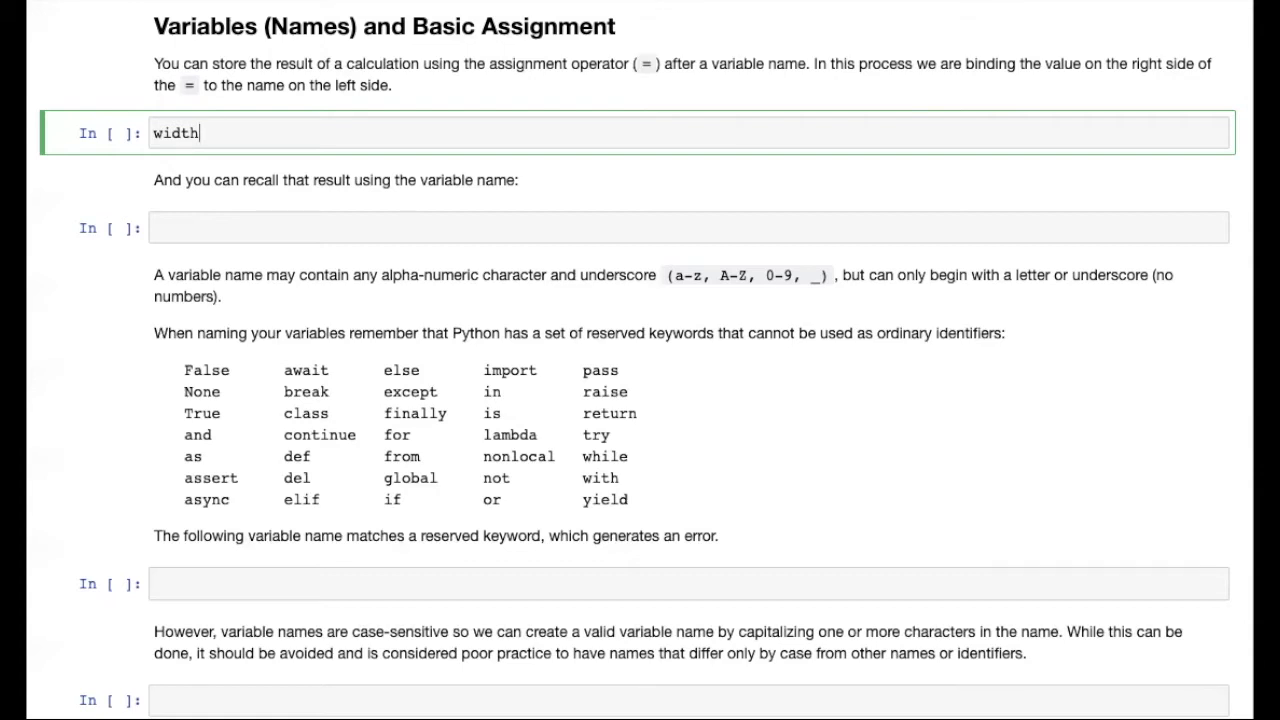
text(=)
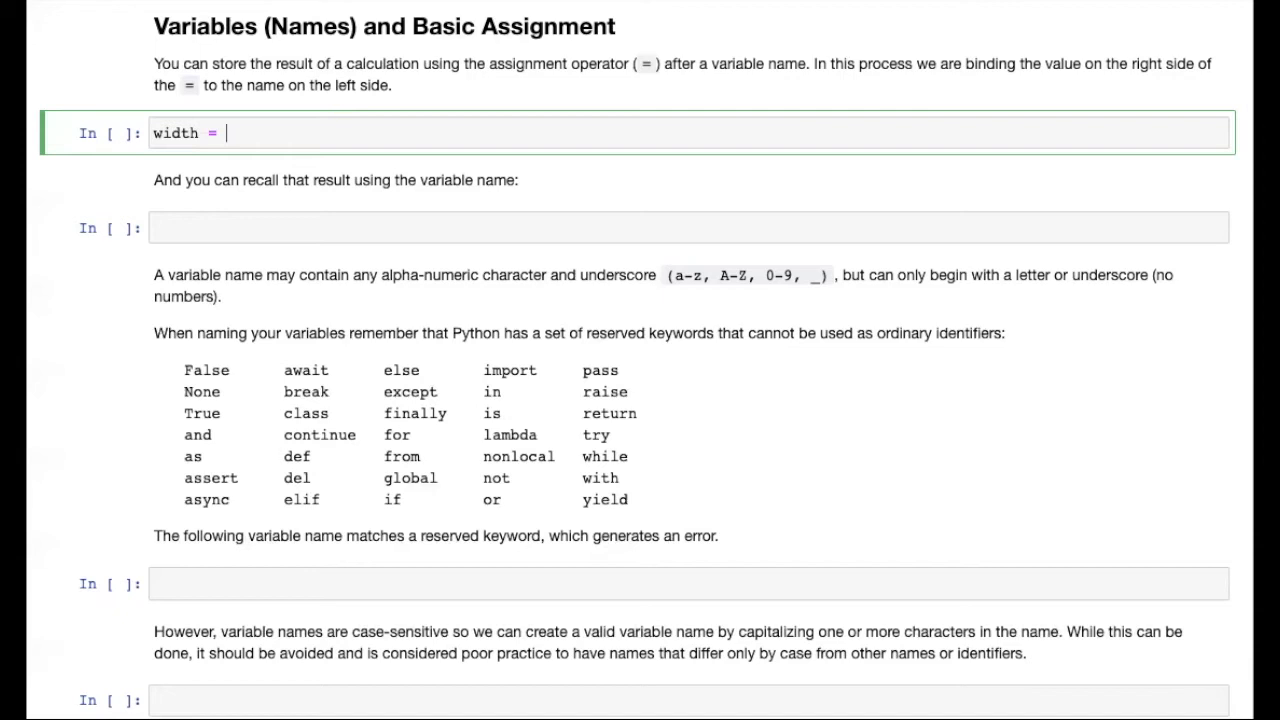
text(20)
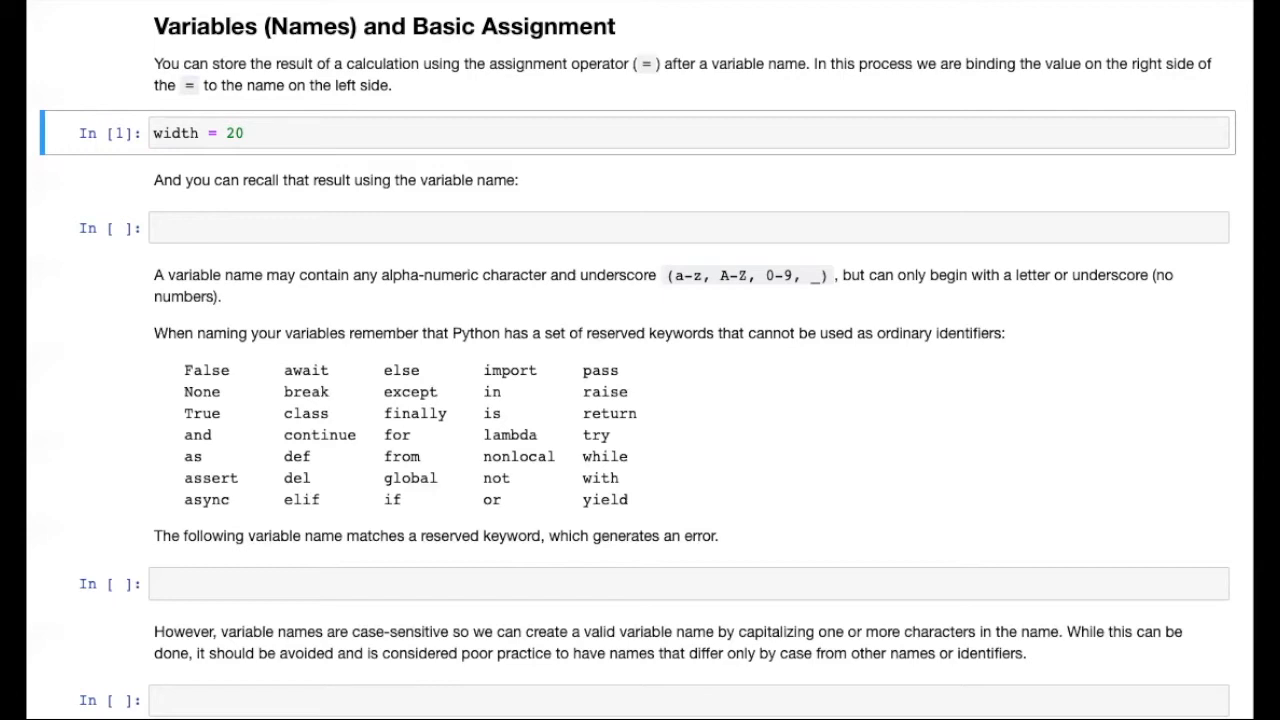
Enter width in the second cell and run it to display 20
text(width)
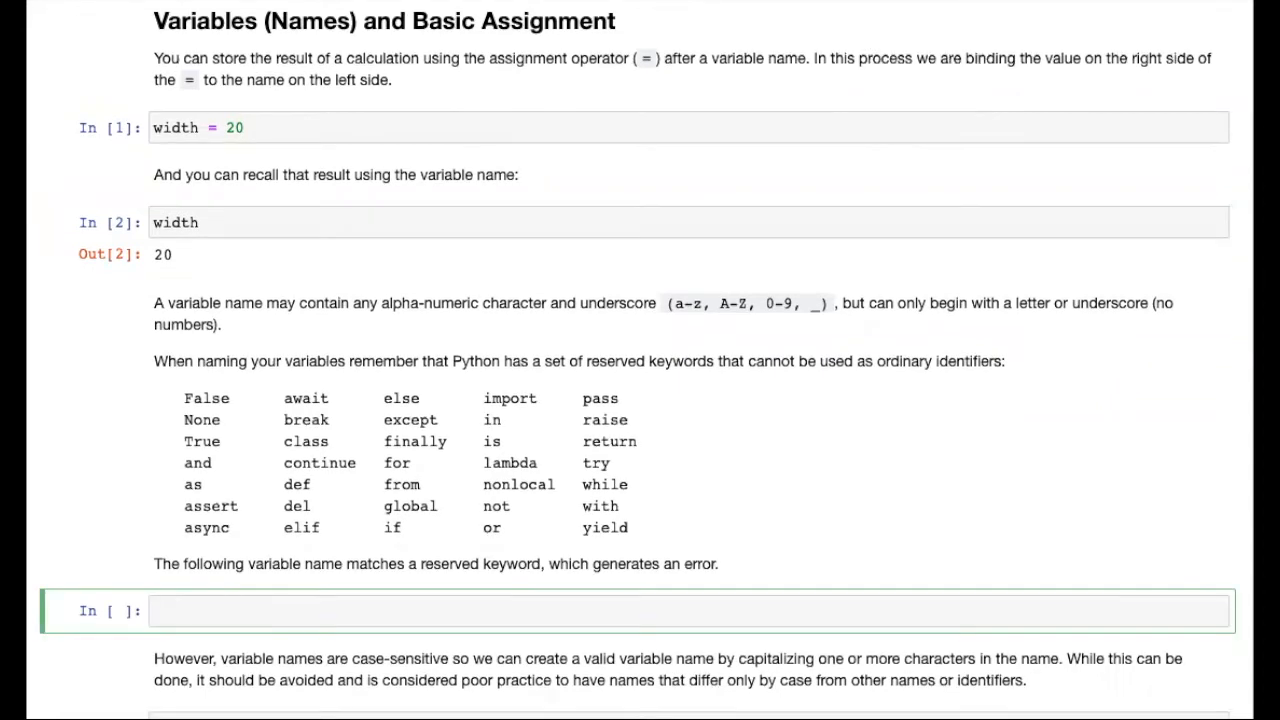
Try invalid variable names assigned 45 in the reserved-keyword cell, ending with break = 45 raising SyntaxError
text(he)
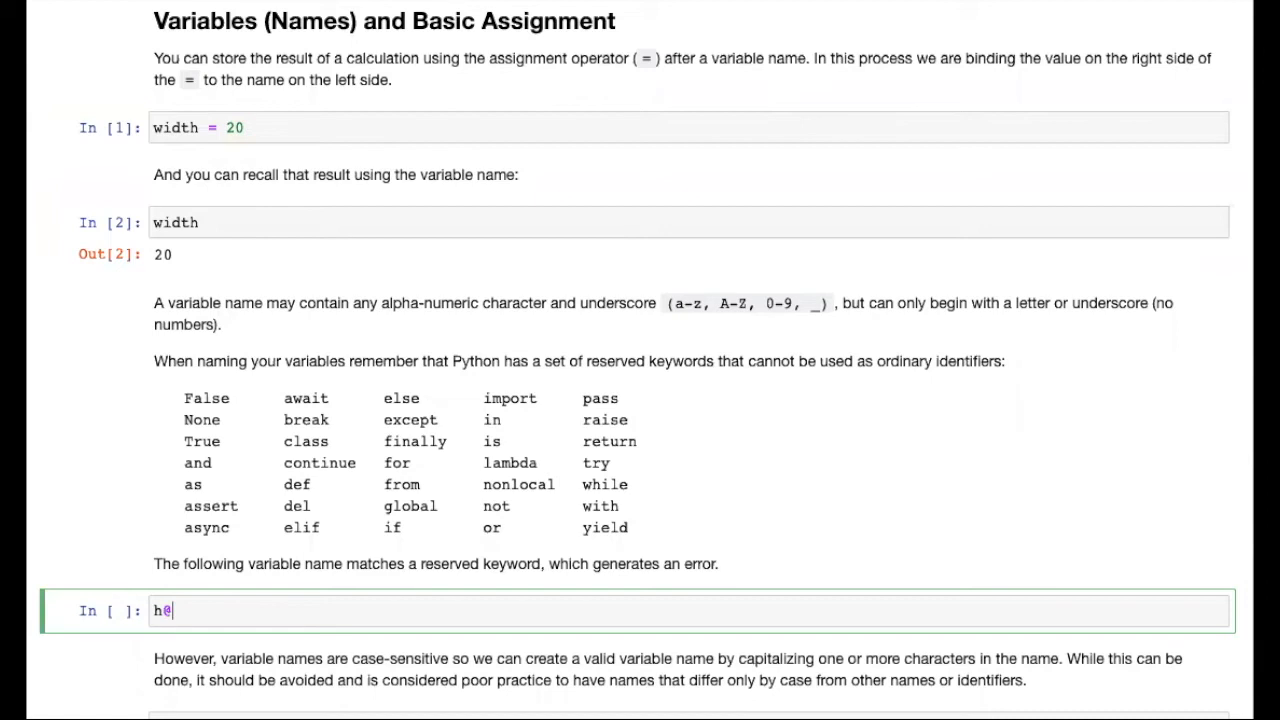
text(= 45)
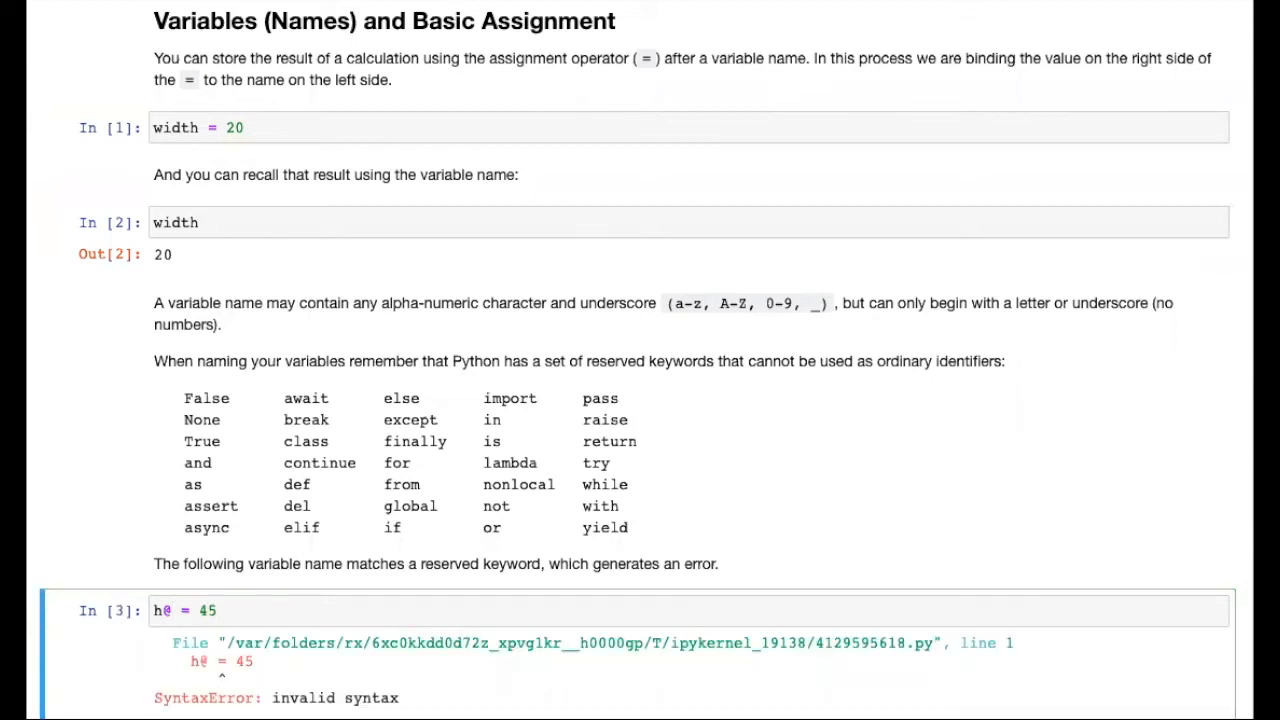
scroll(down, 3)
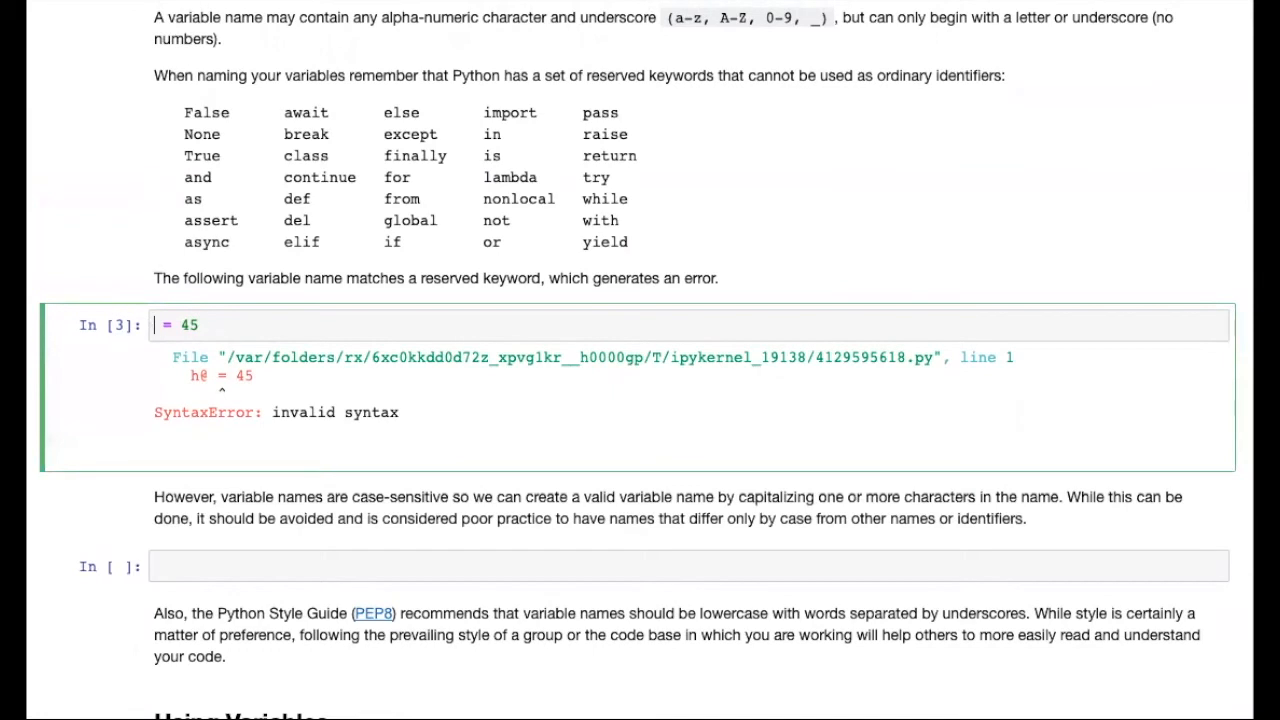
text(9h)
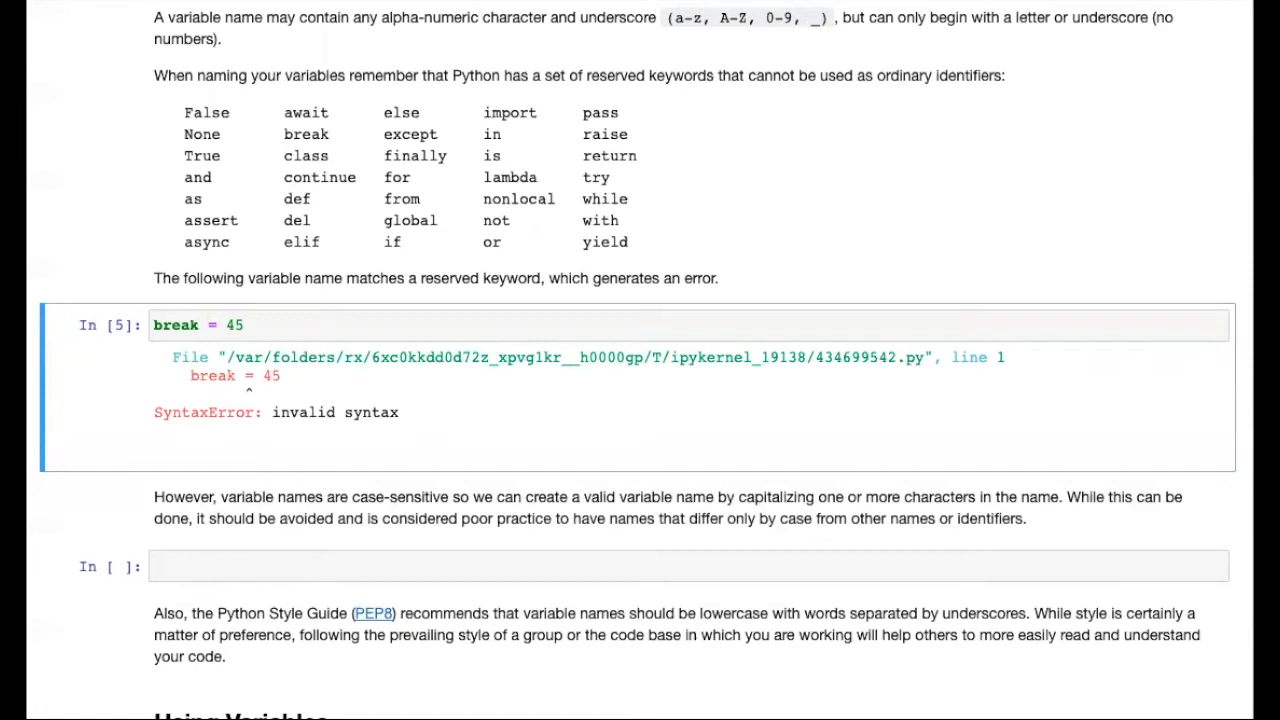
mouse_move(284, 160)
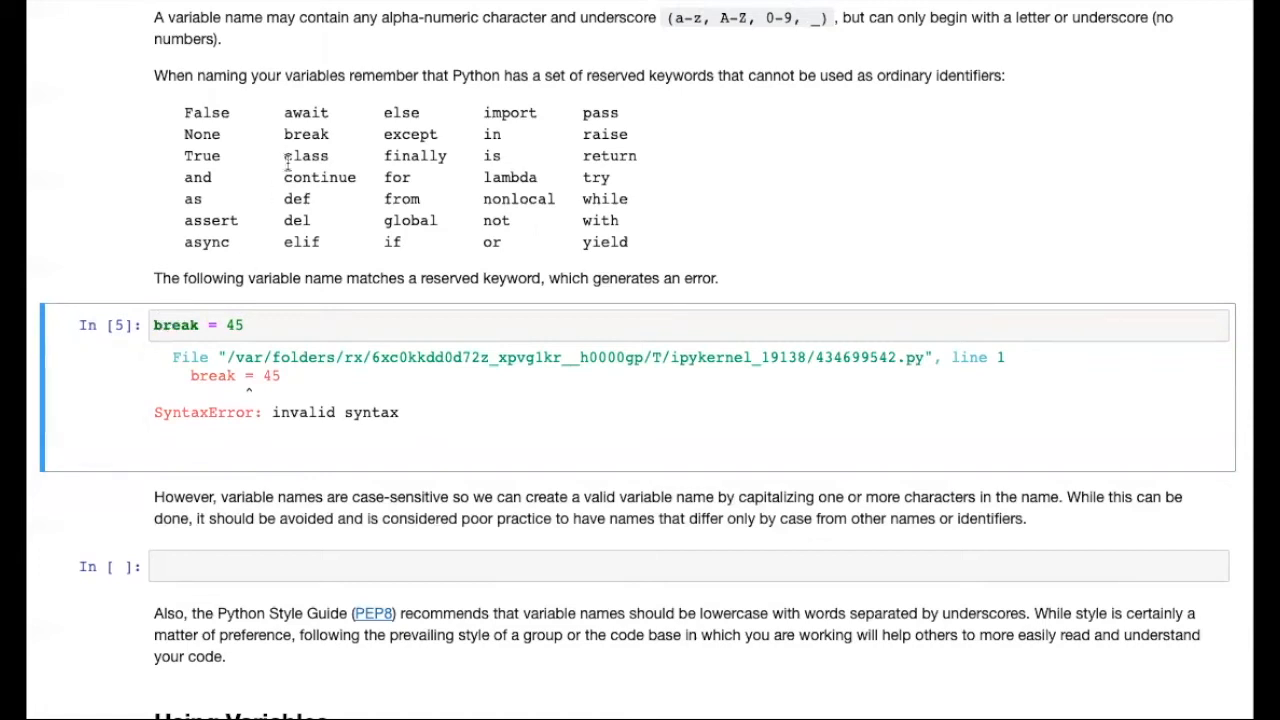
mouse_move(297, 134)
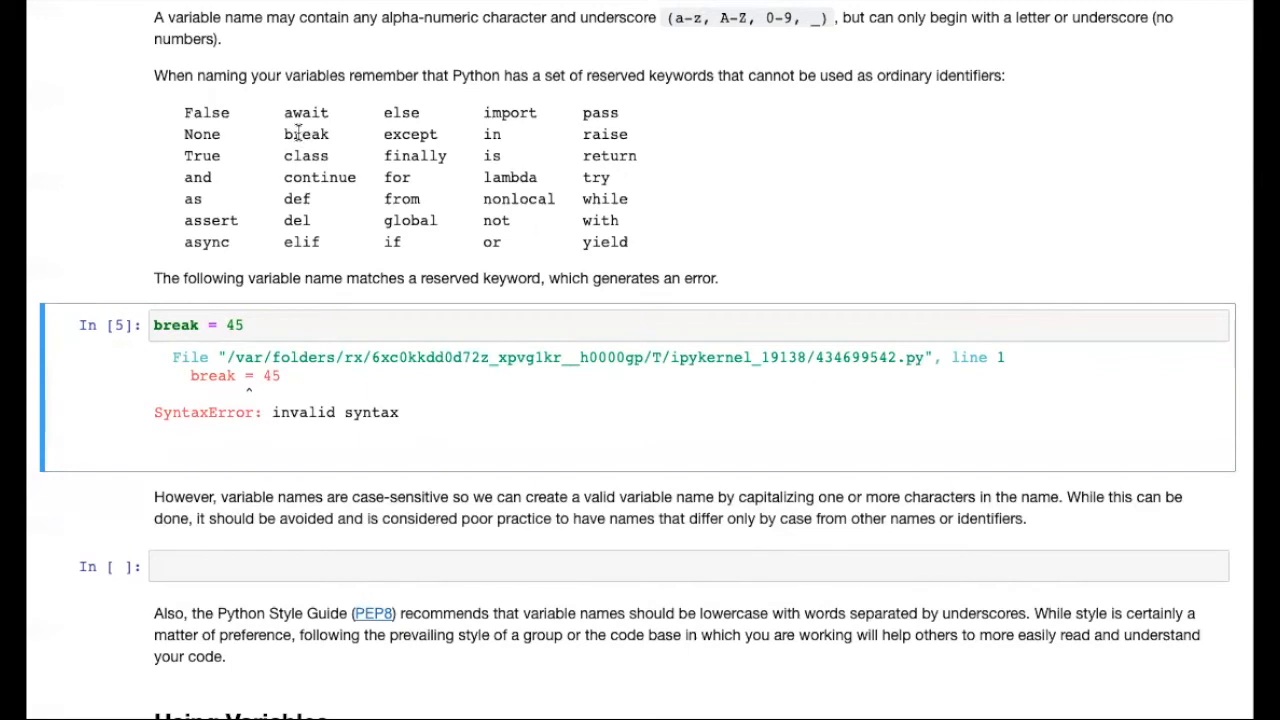
mouse_move(300, 134)
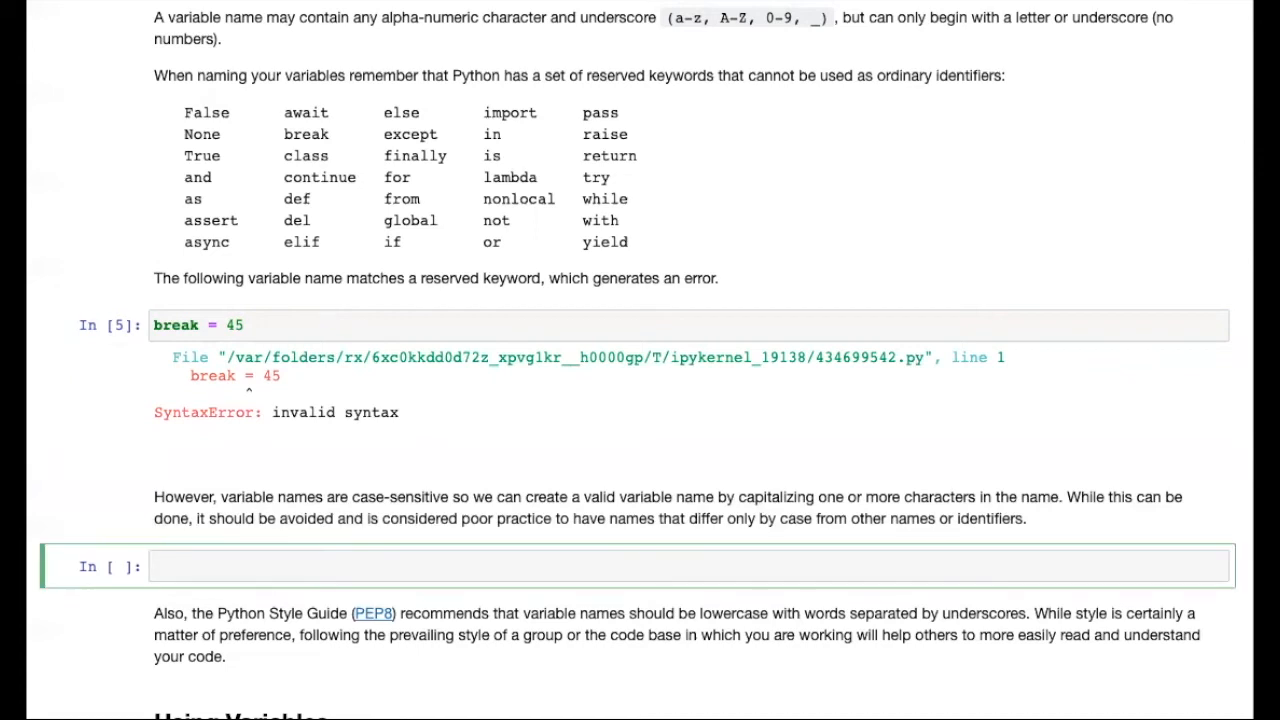
Enter Break = 45 in the case-sensitivity cell and run it without error
text(Break = 45)
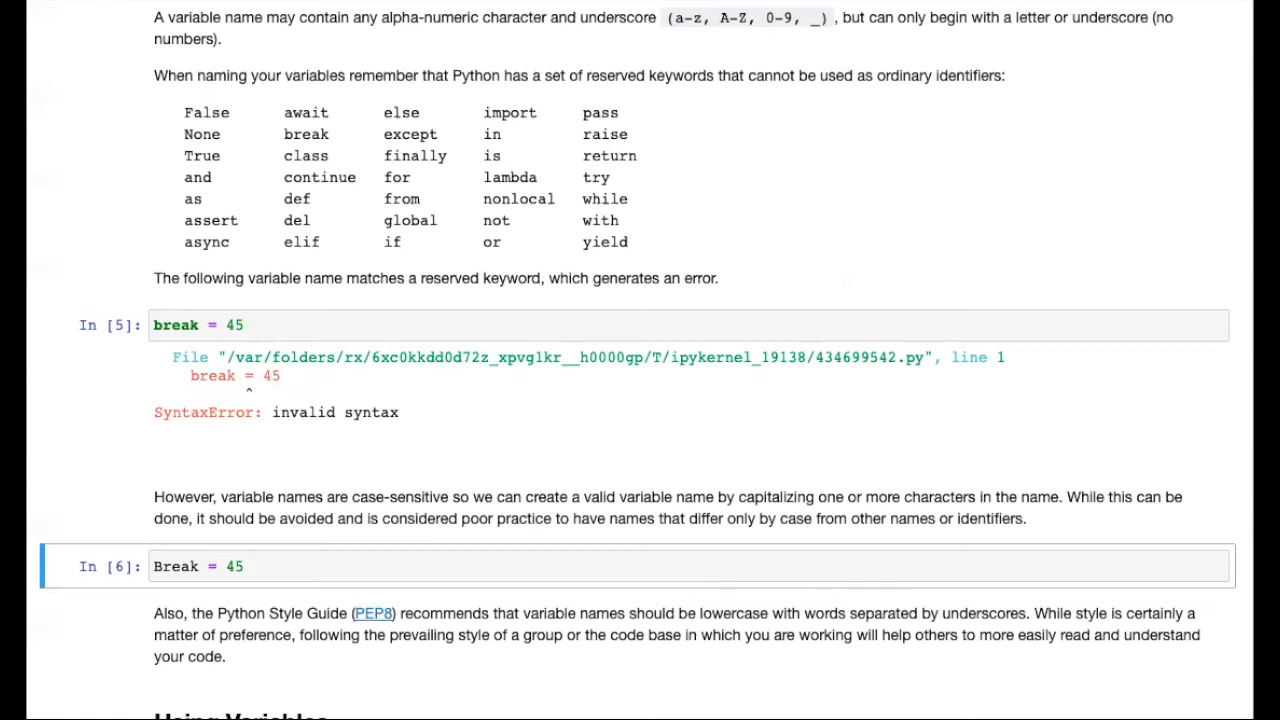
mouse_move(364, 614)
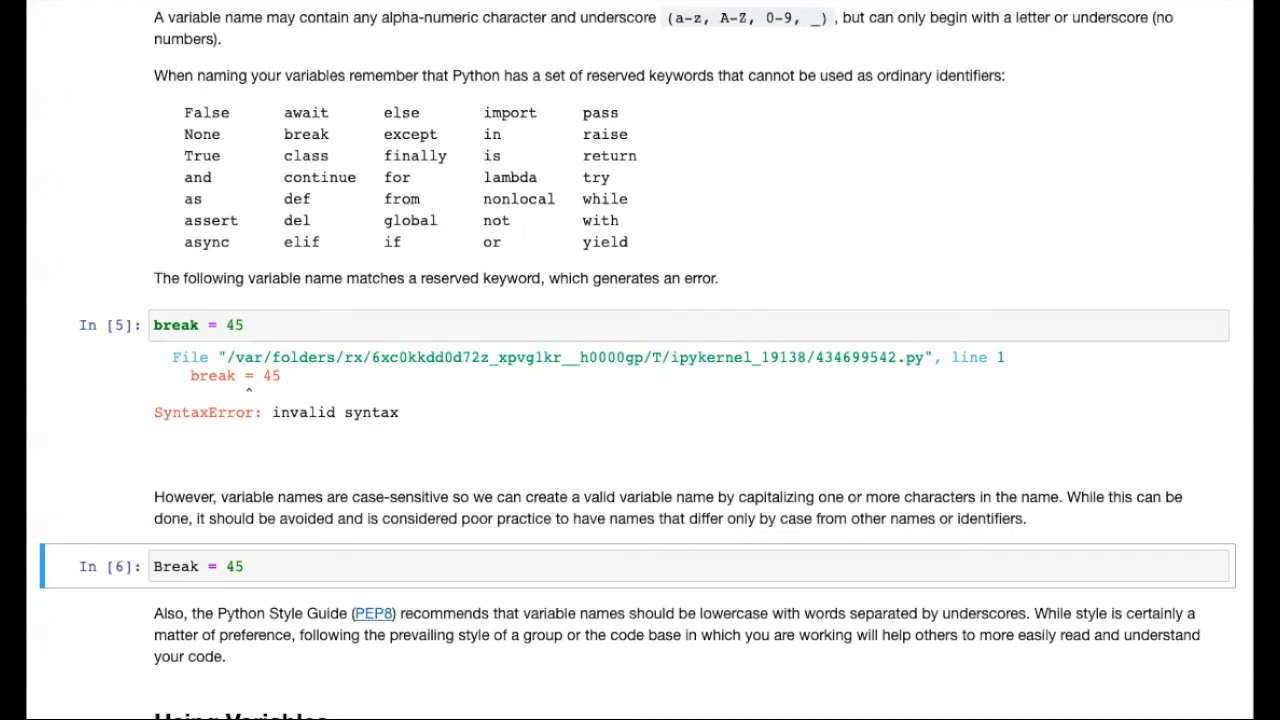
scroll(down, 3)
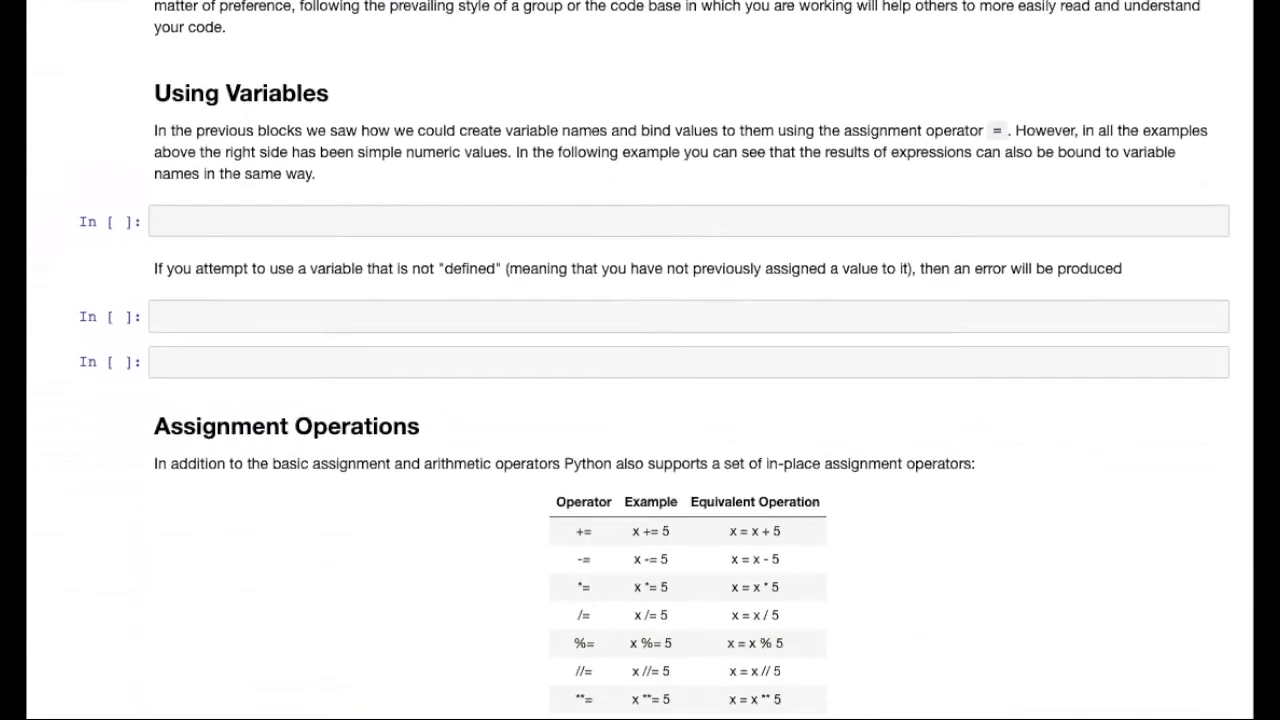
In the Using Variables cell, define height and compute area from width and height
scroll(down, 3)
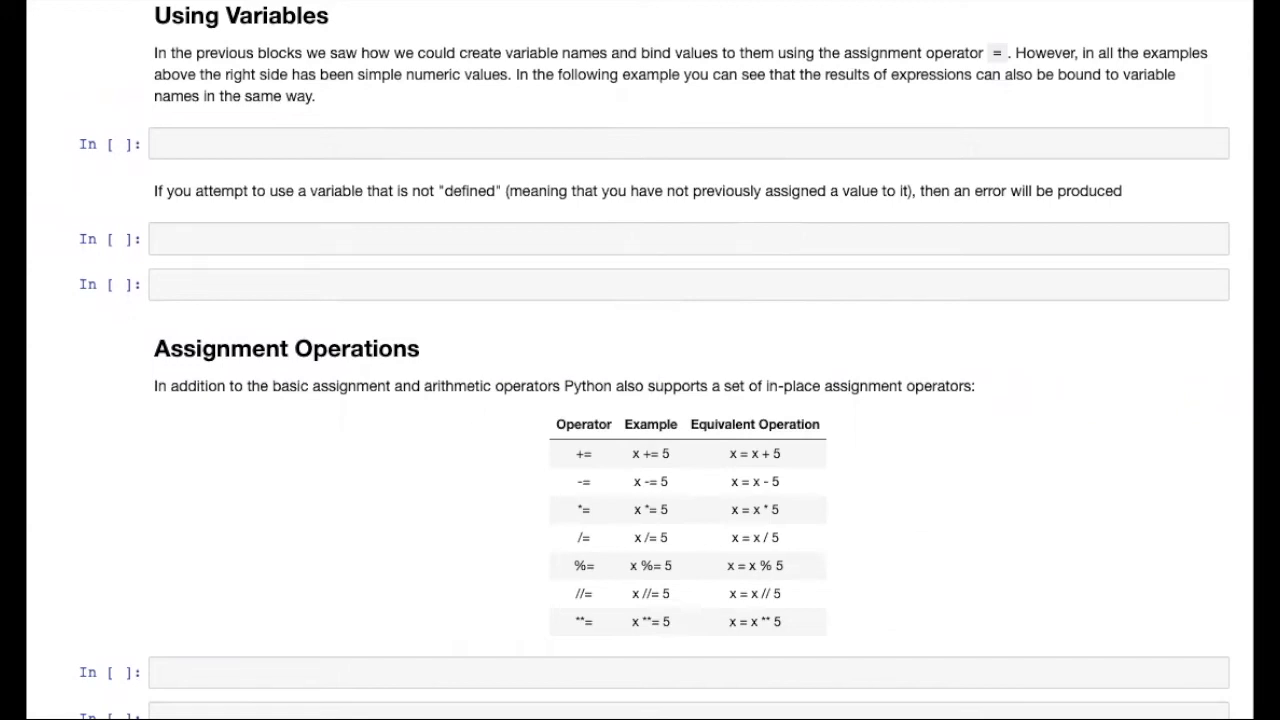
text(h)
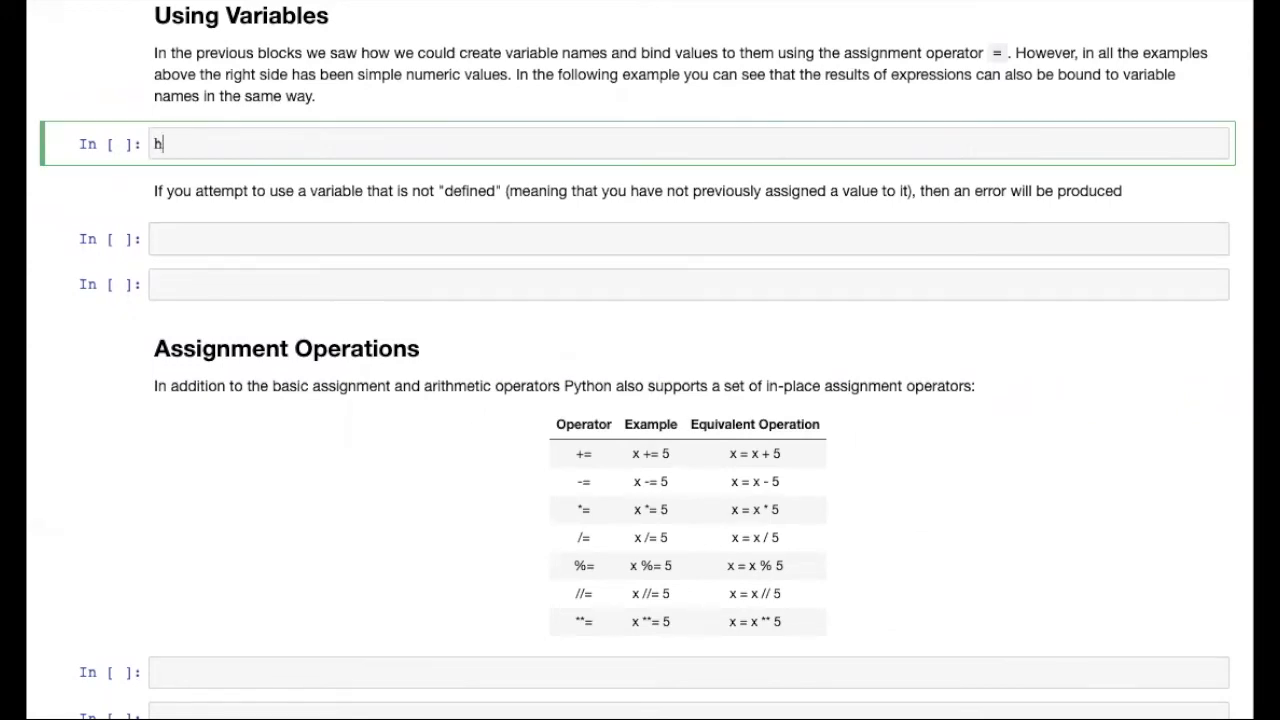
text(eight = 5)
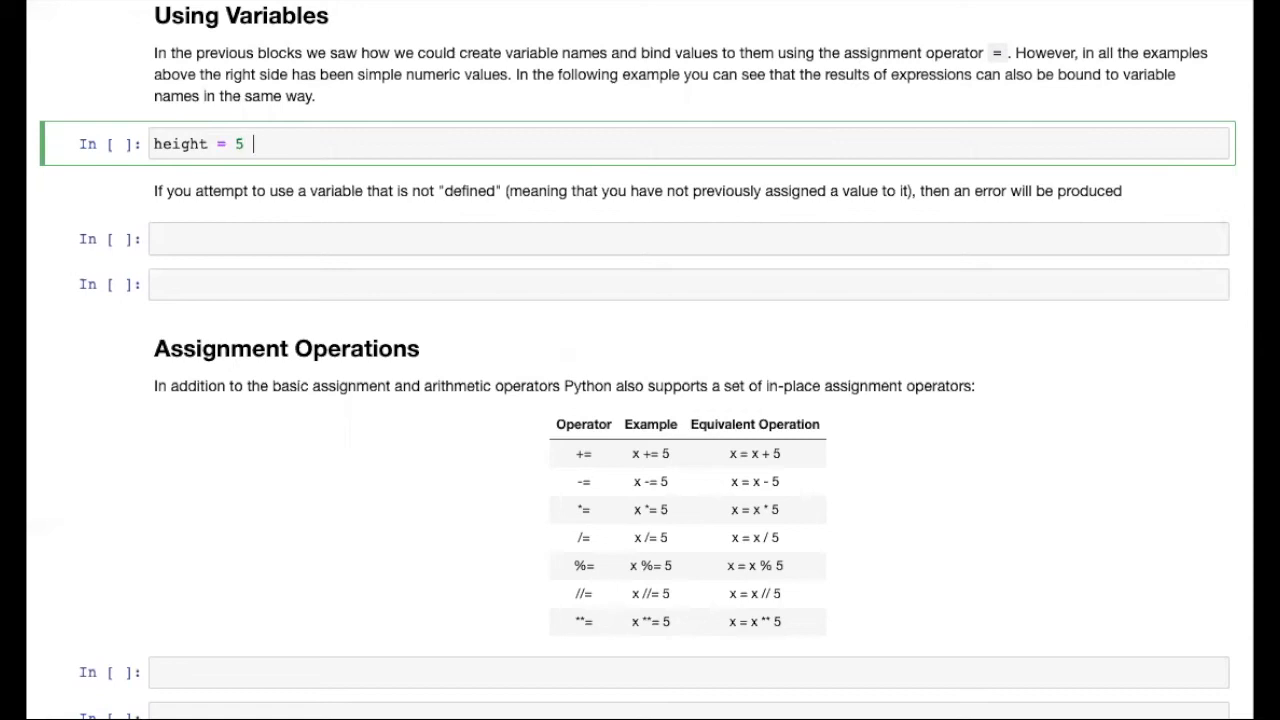
text(* 9)
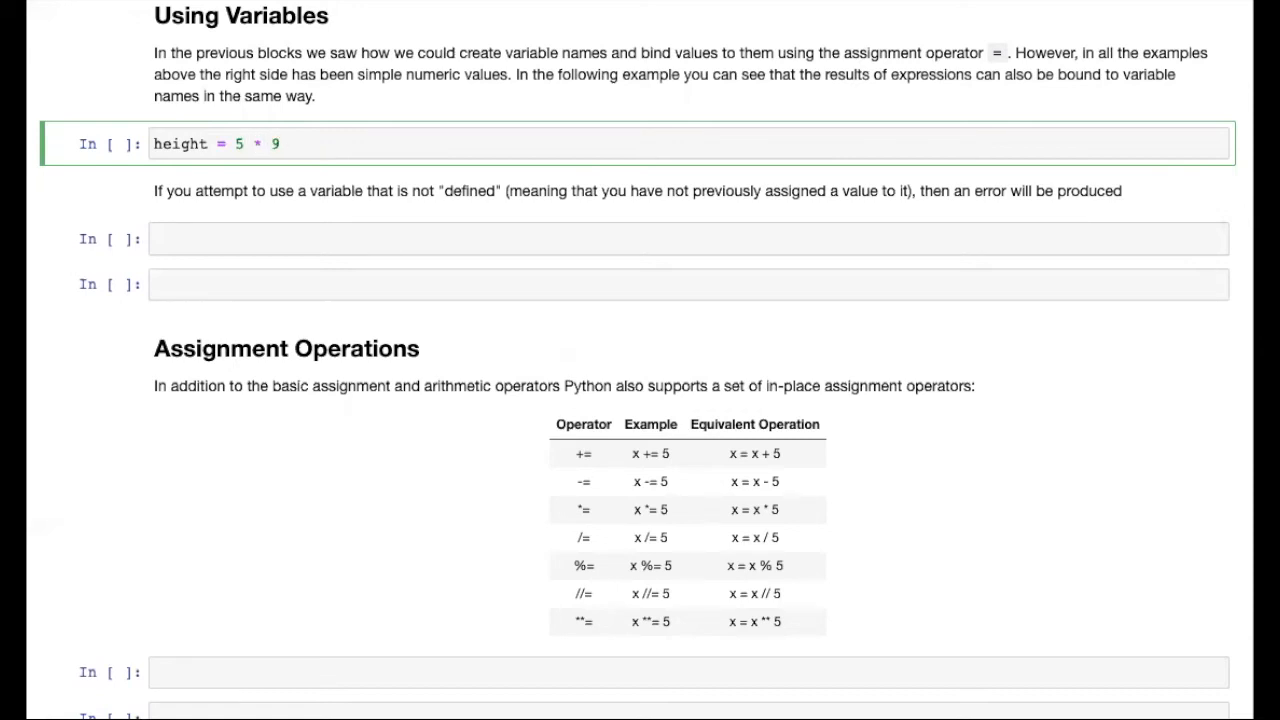
text(area = width * hei)
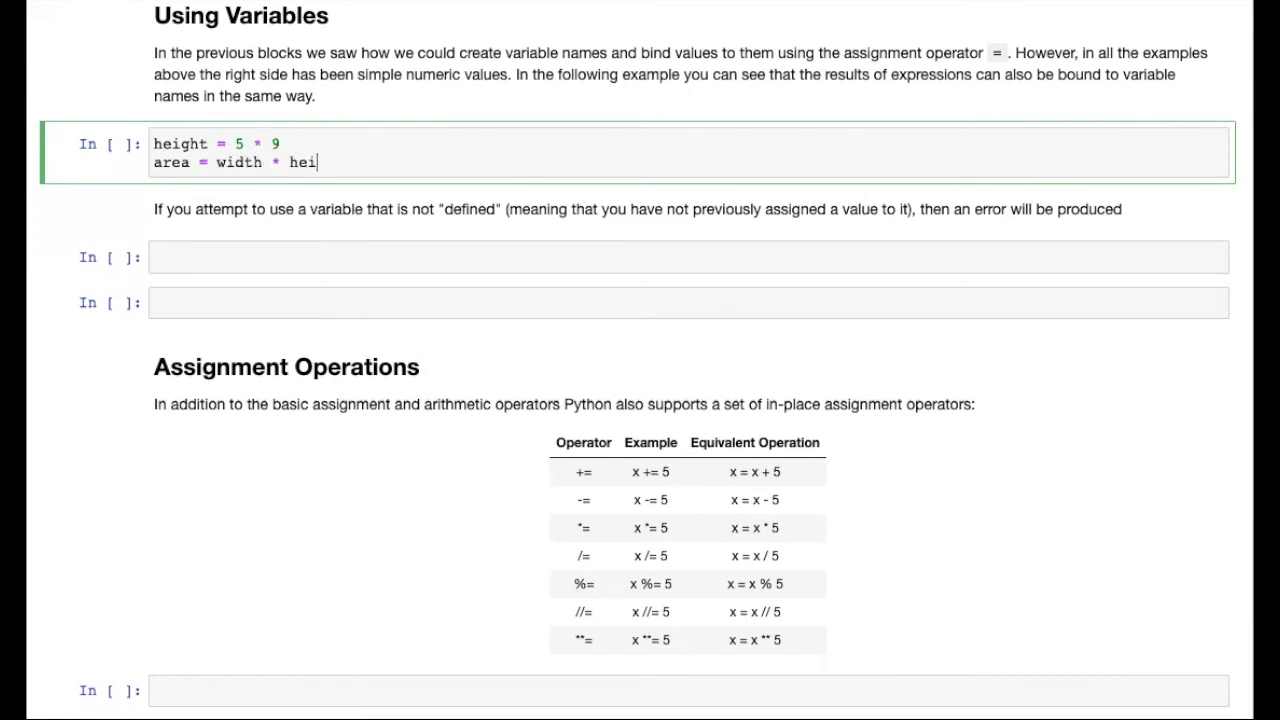
text(ght)
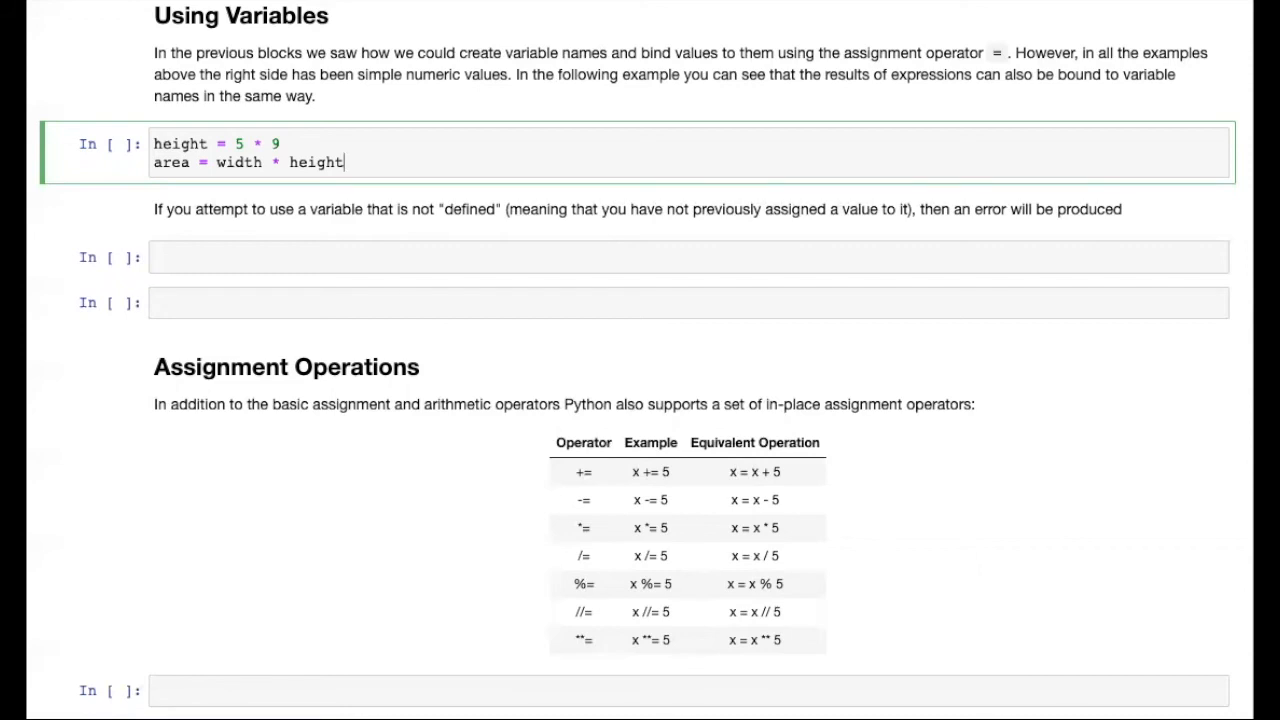
Add print("The area is", area) and run it to show The area is 900
text(print())
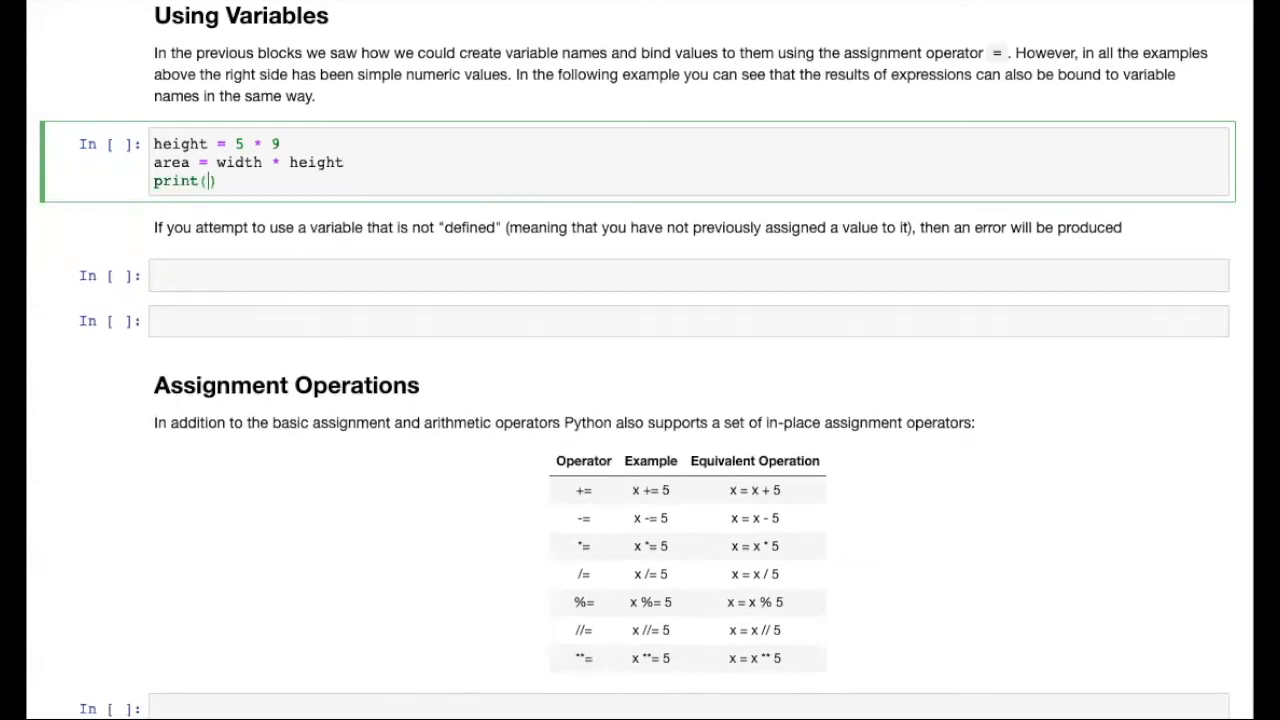
text("The area is")
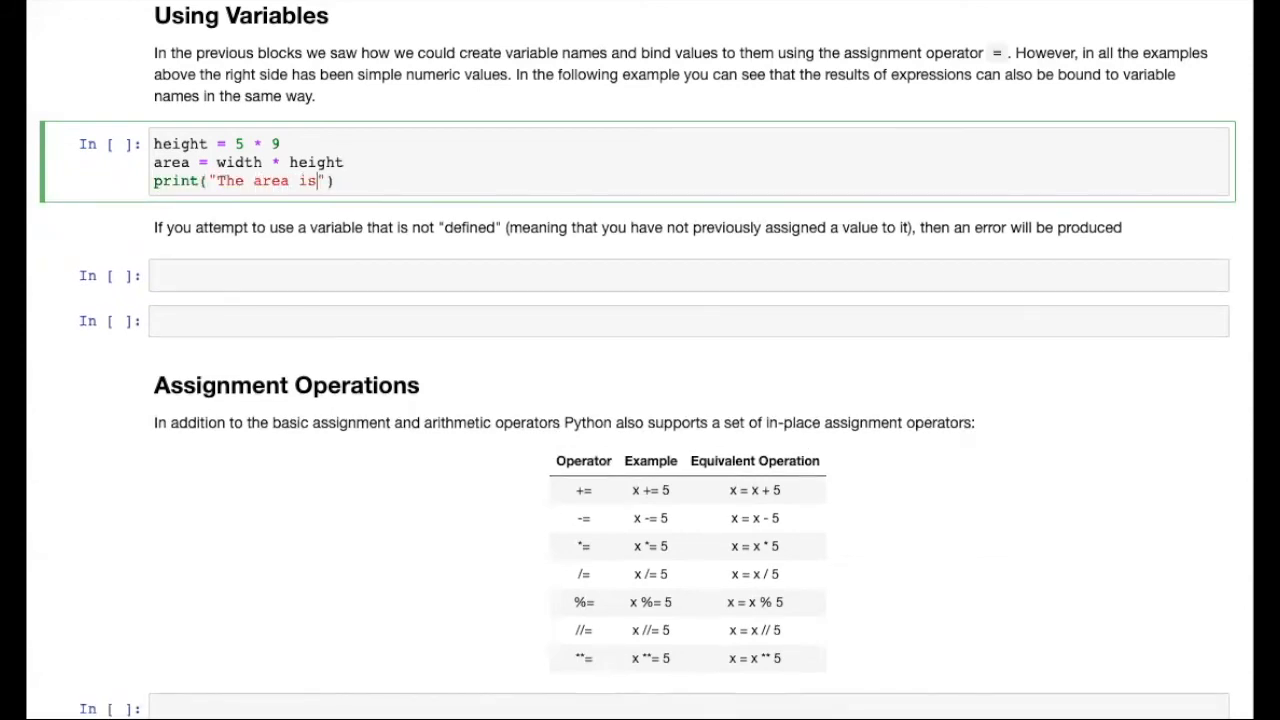
text(, area)
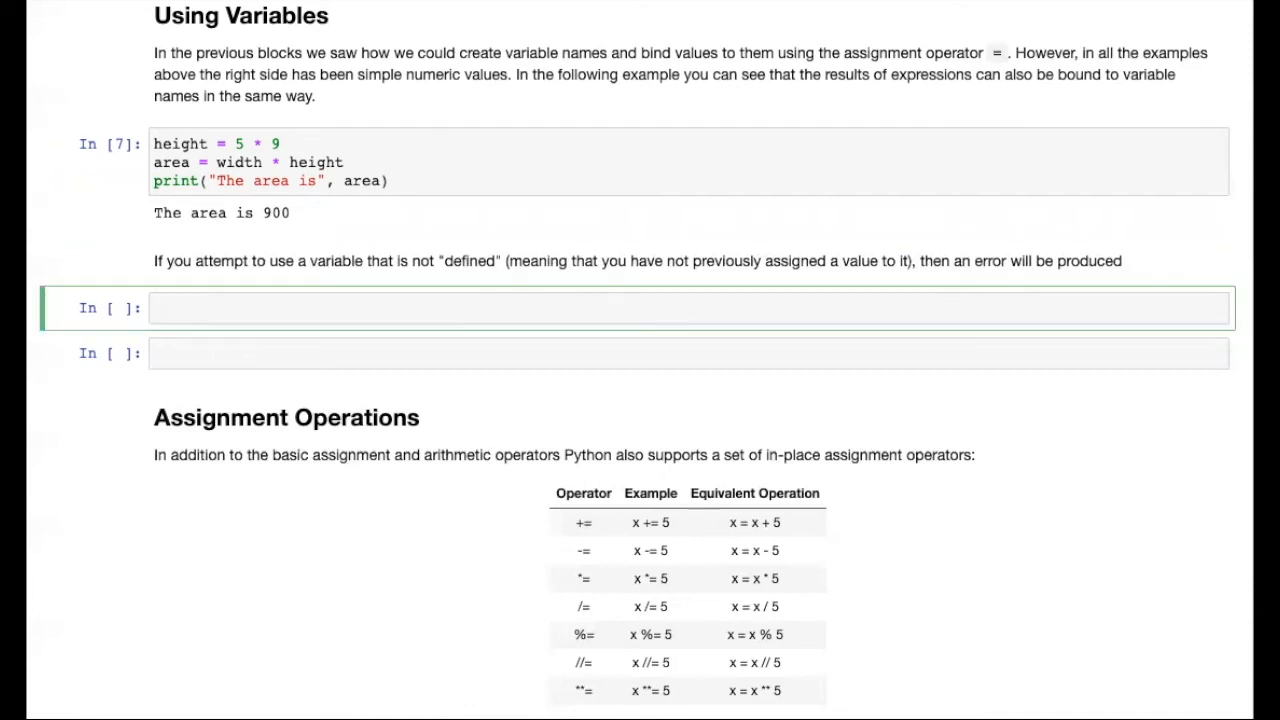
text(width *)
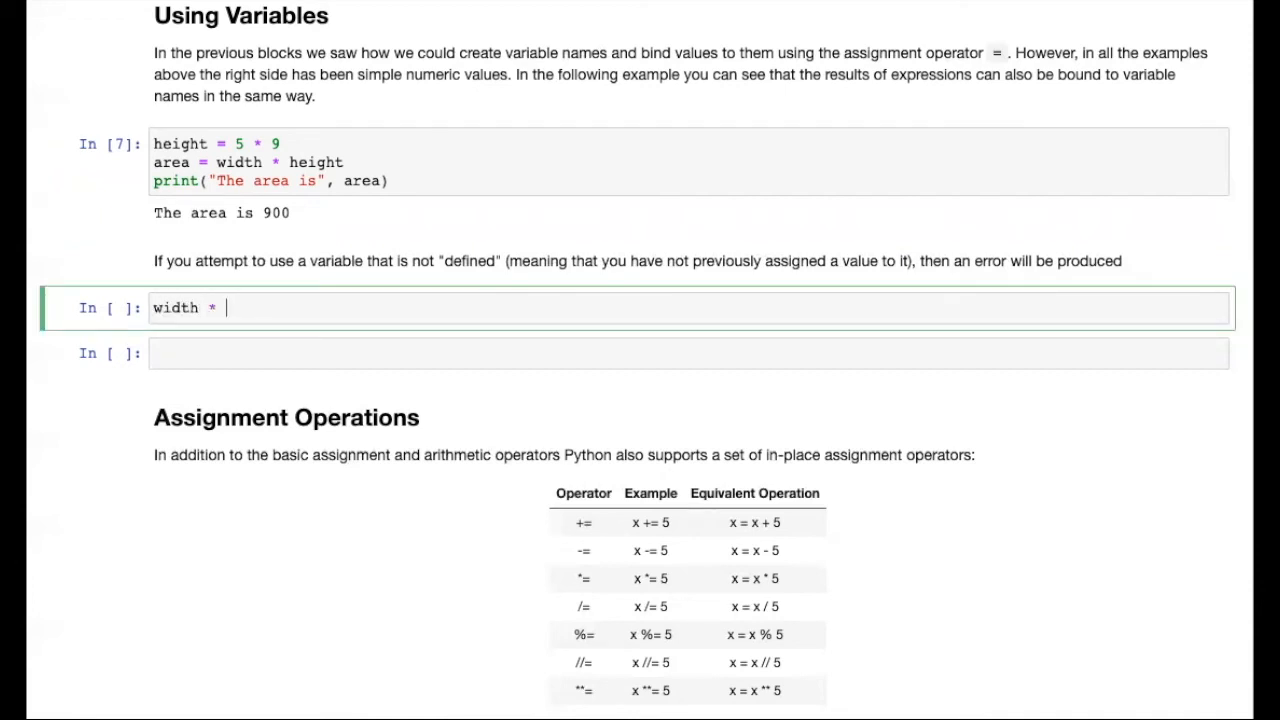
Evaluate width * height * depth for a NameError, then define depth = 2 to get 1800
text(height *)
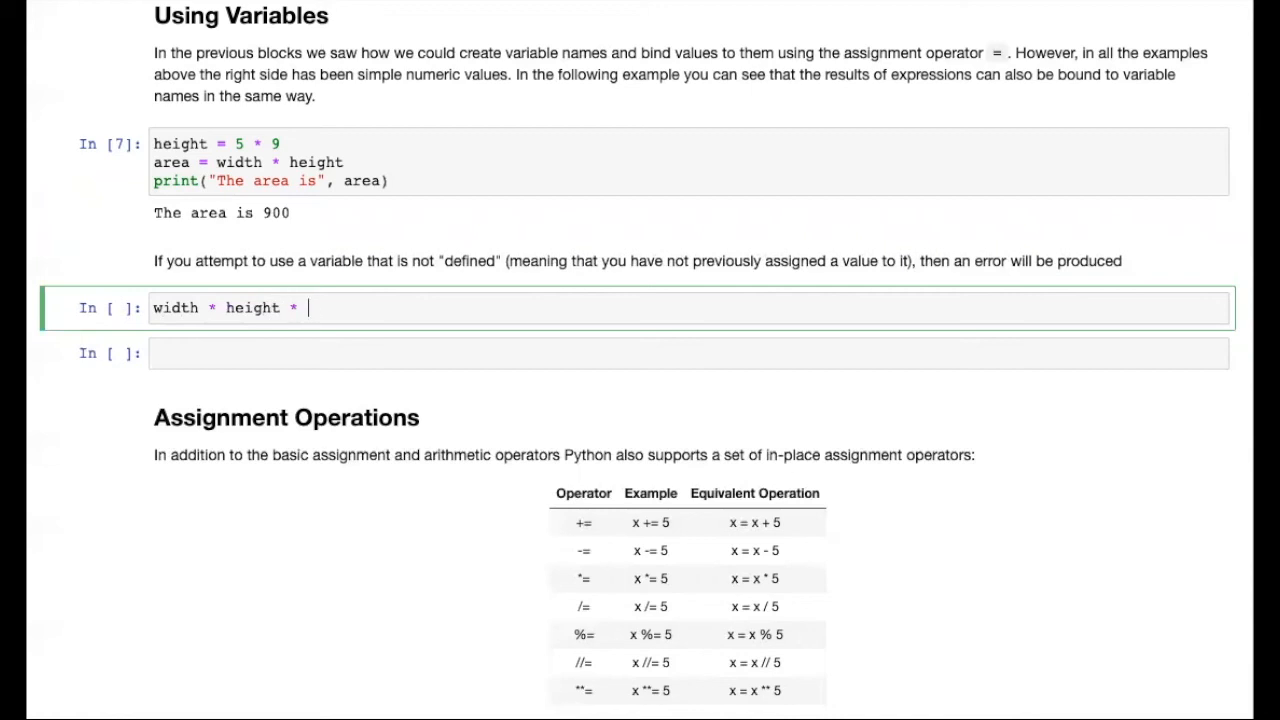
text(depth)
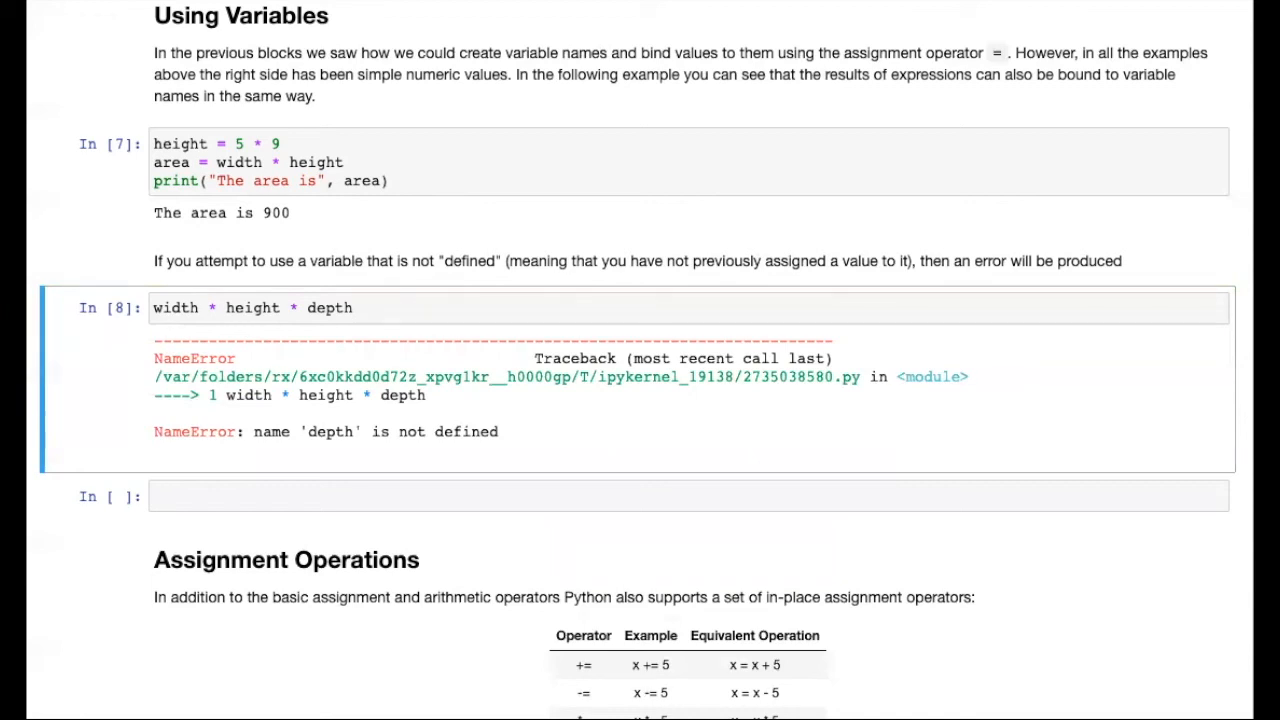
text(depth = 2)
click(689, 496)
text(width * height * depth)
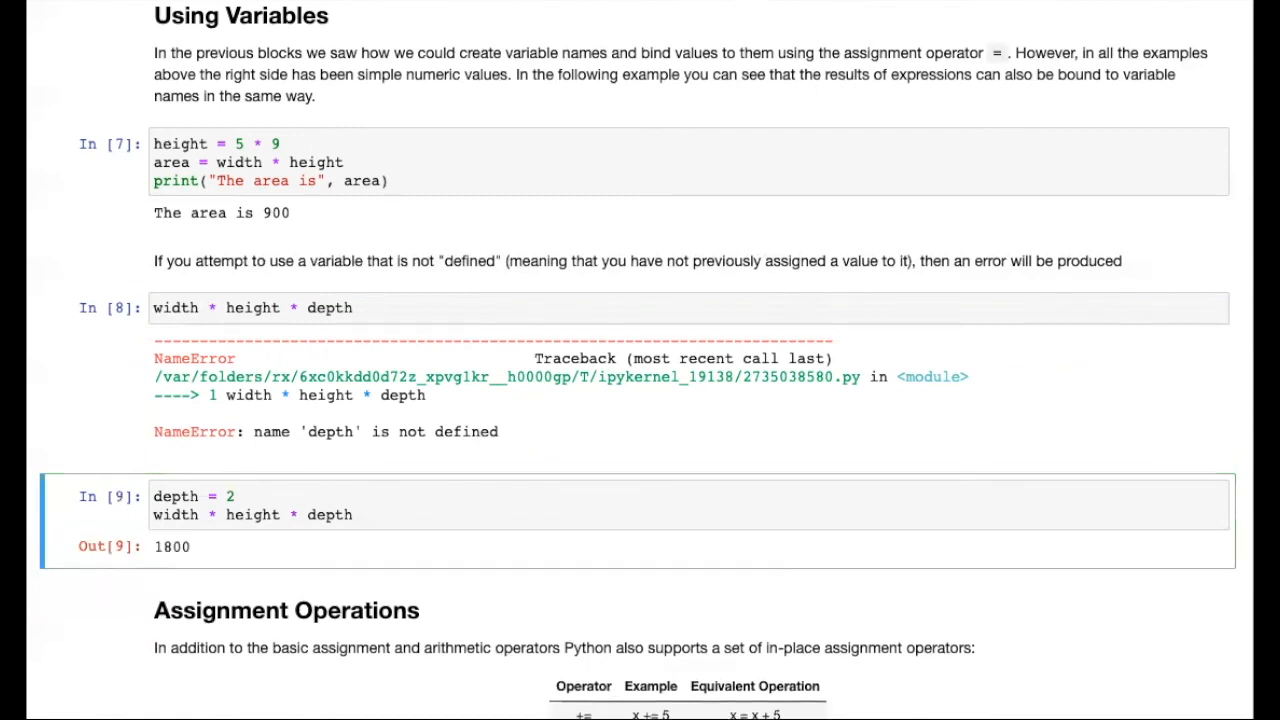
scroll(down, 3)
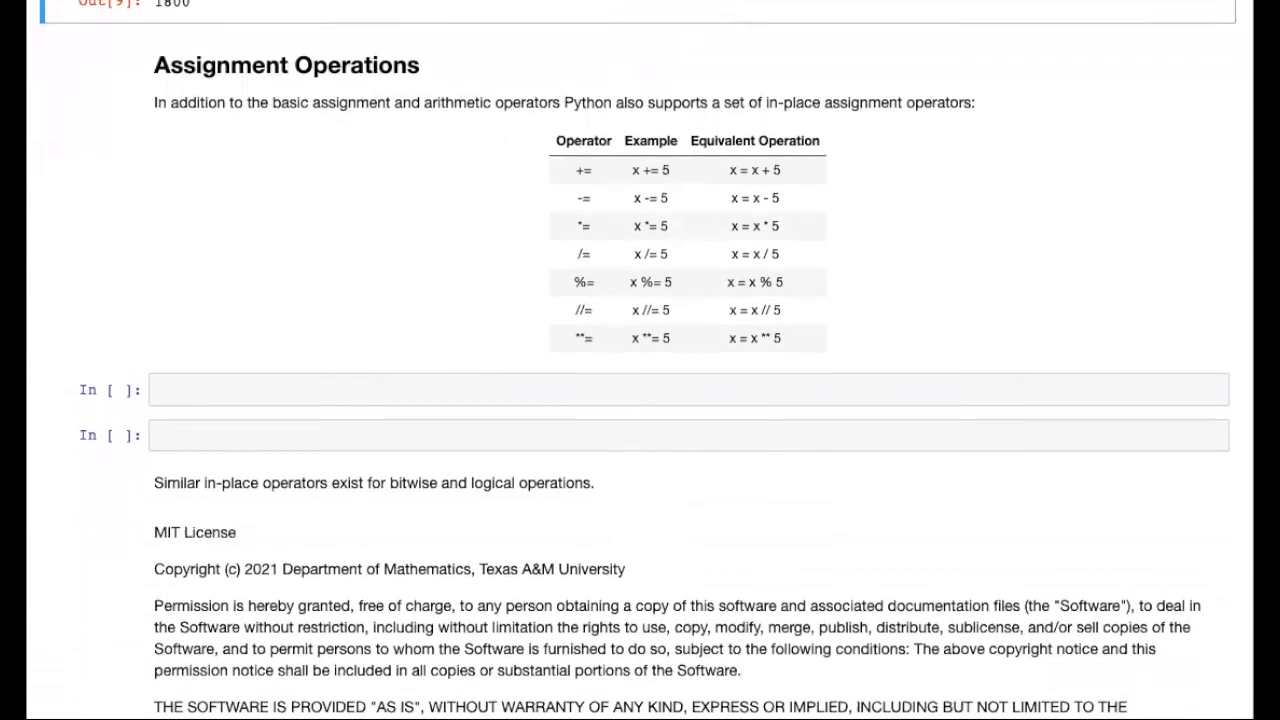
Under Assignment Operations, write x = 9, x = x + 5, x and run it to output 14
scroll(down, 3)
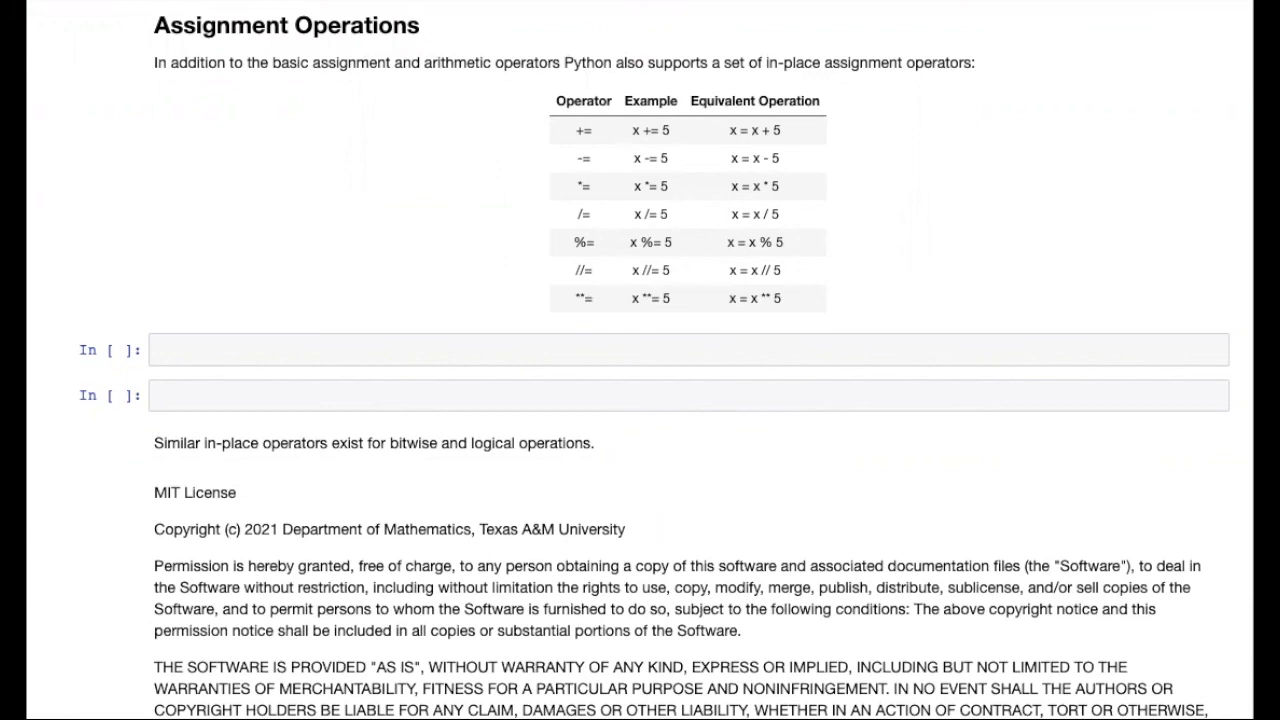
text(x =)
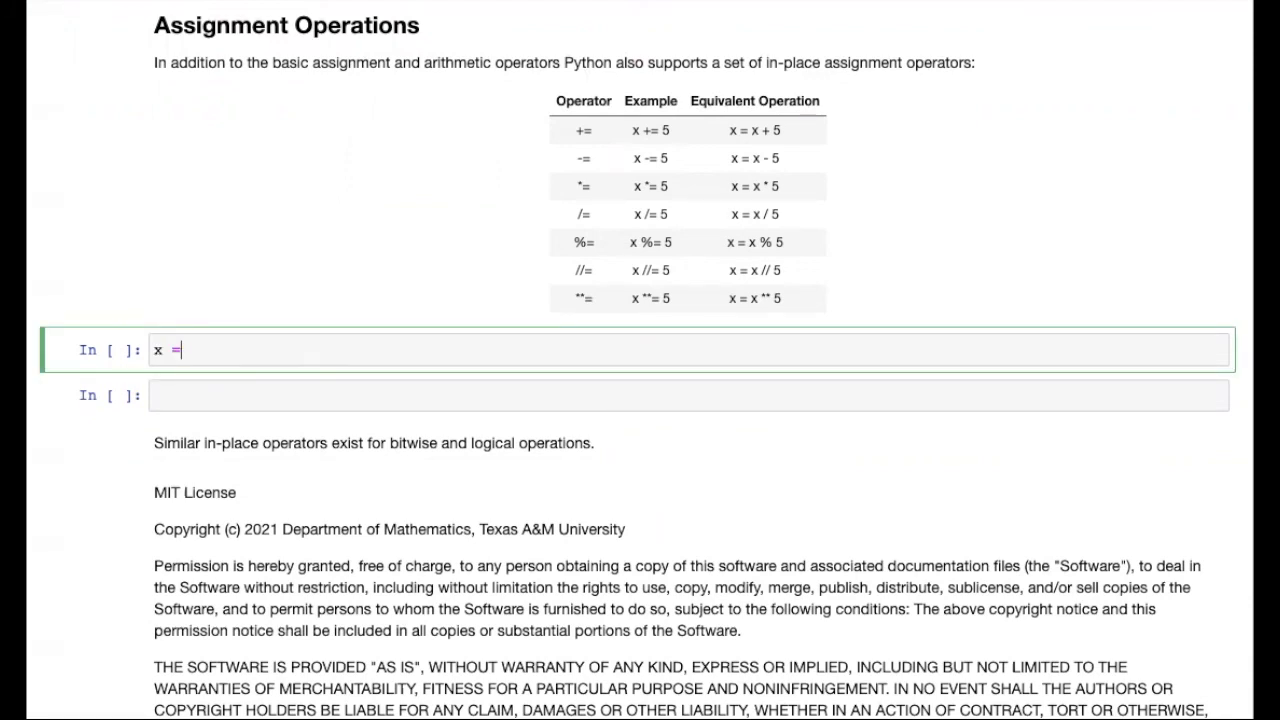
text(9)
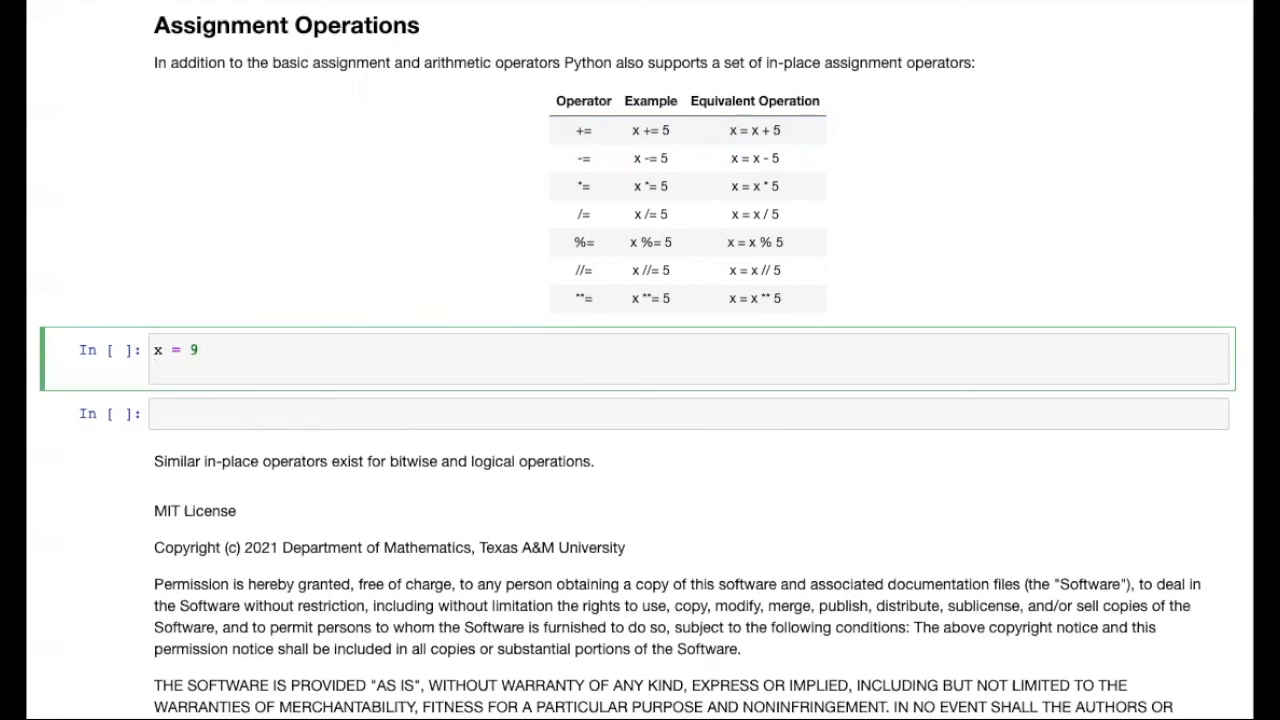
text(x =)
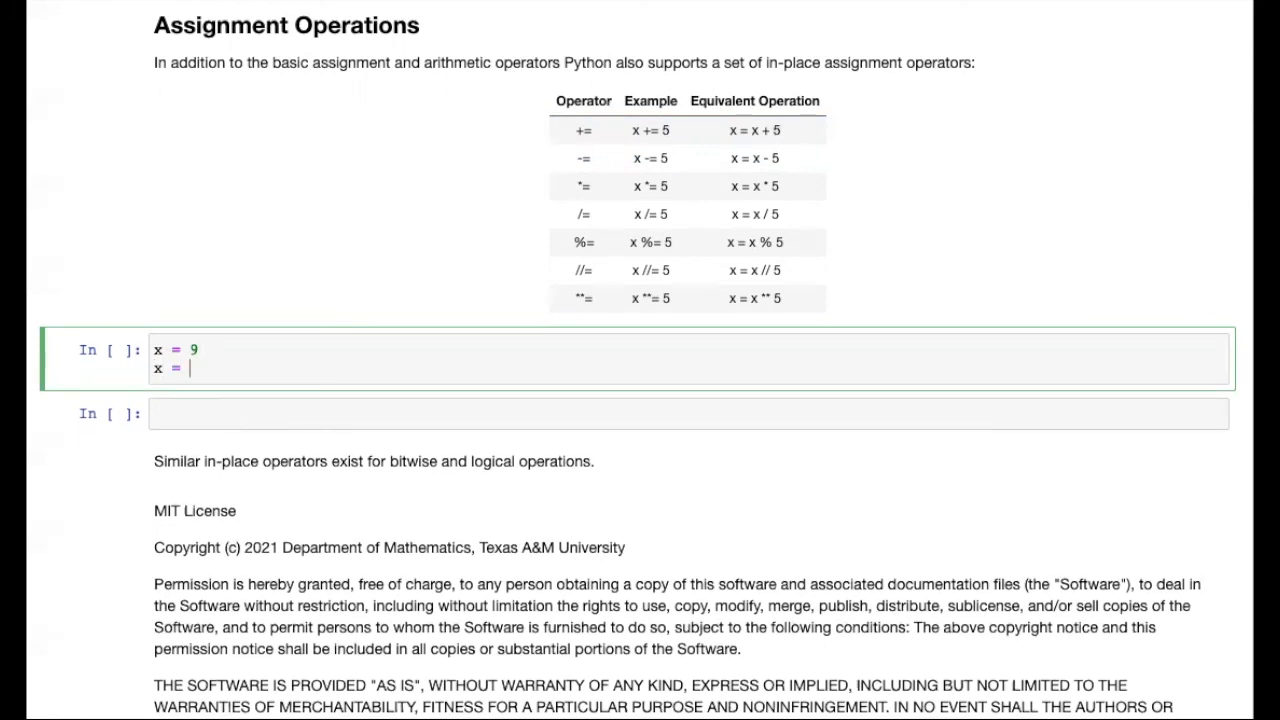
text(x + 5)
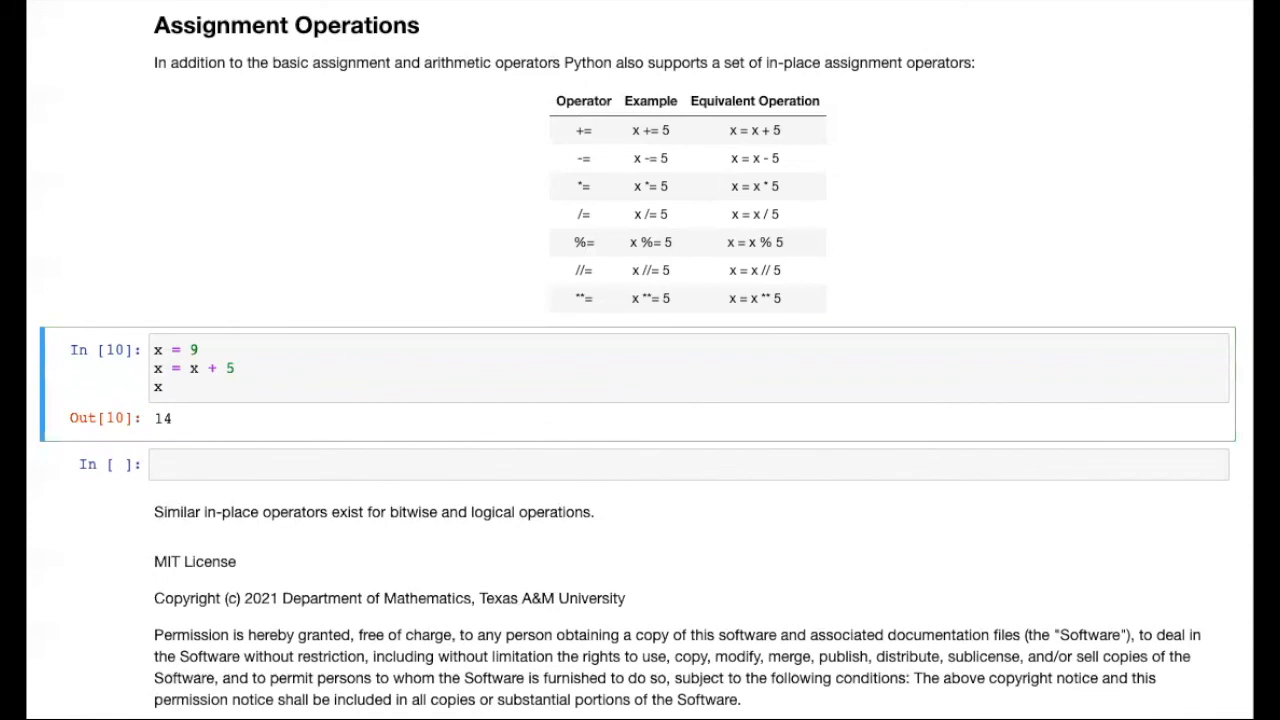
mouse_move(700, 180)
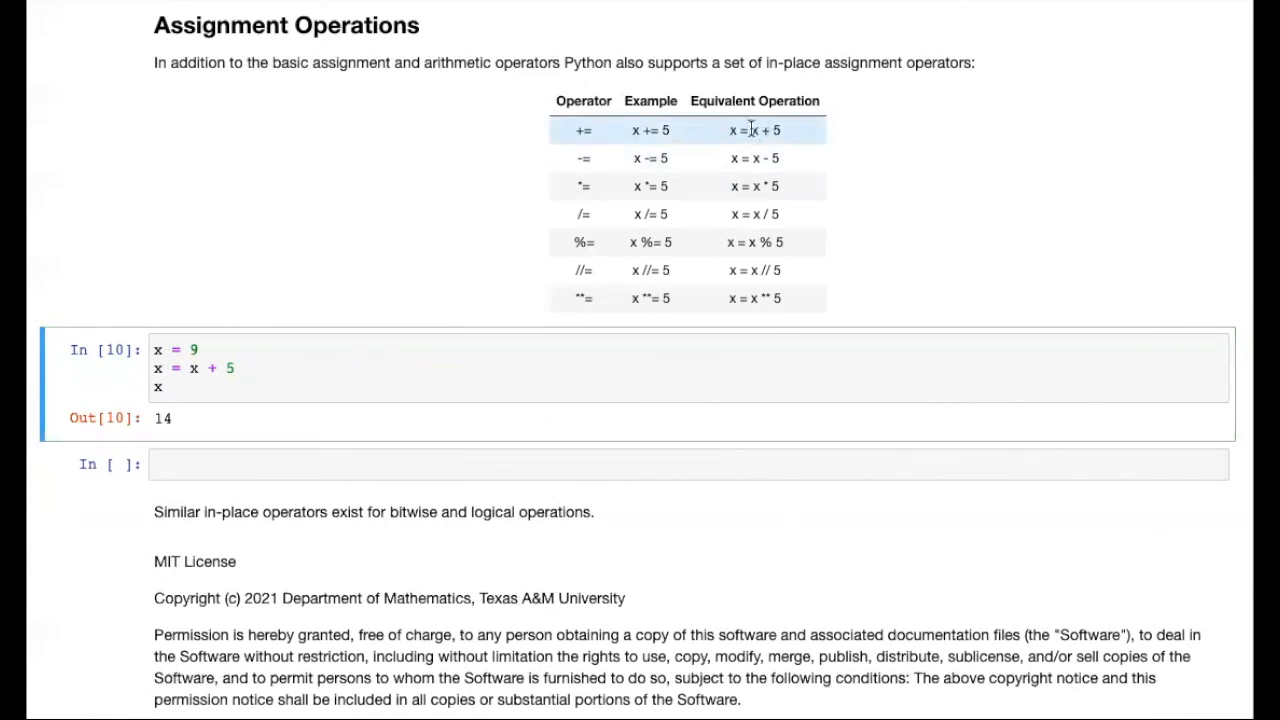
mouse_move(630, 135)
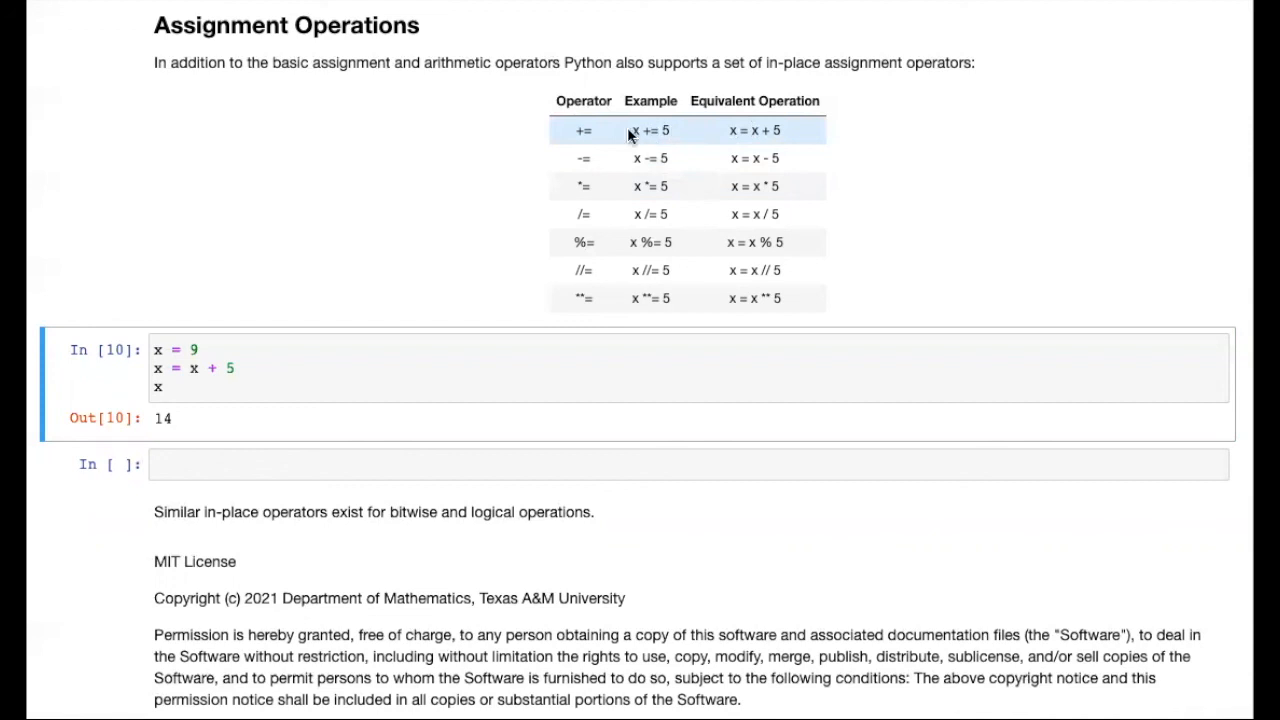
mouse_move(717, 132)
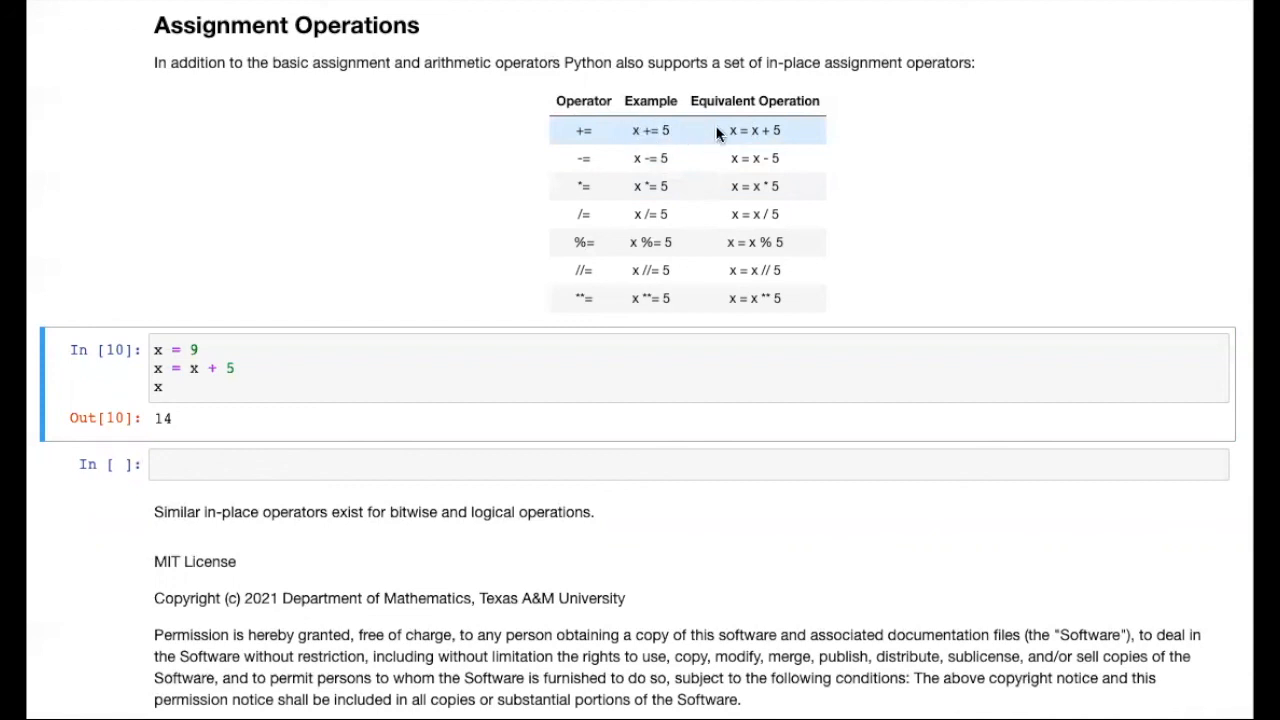
mouse_move(794, 138)
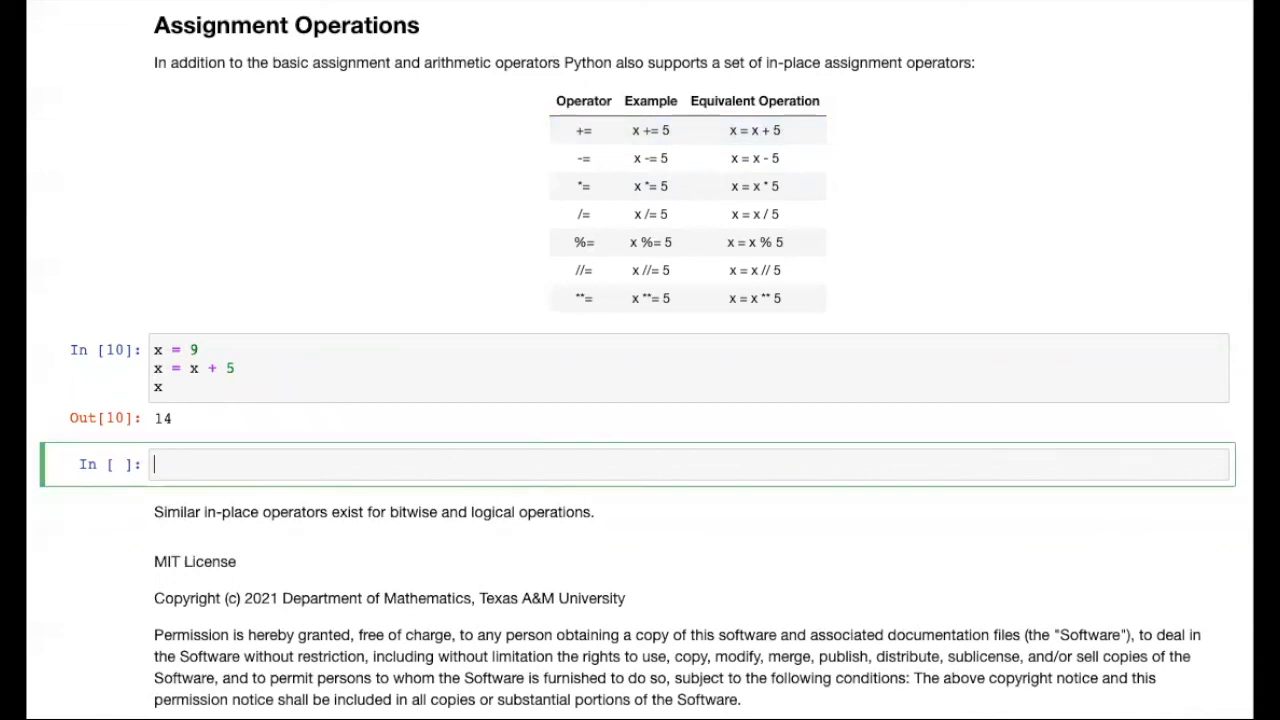
In the next cell, type x = 9 and x += 5, starting a line for x
text(x = 9)
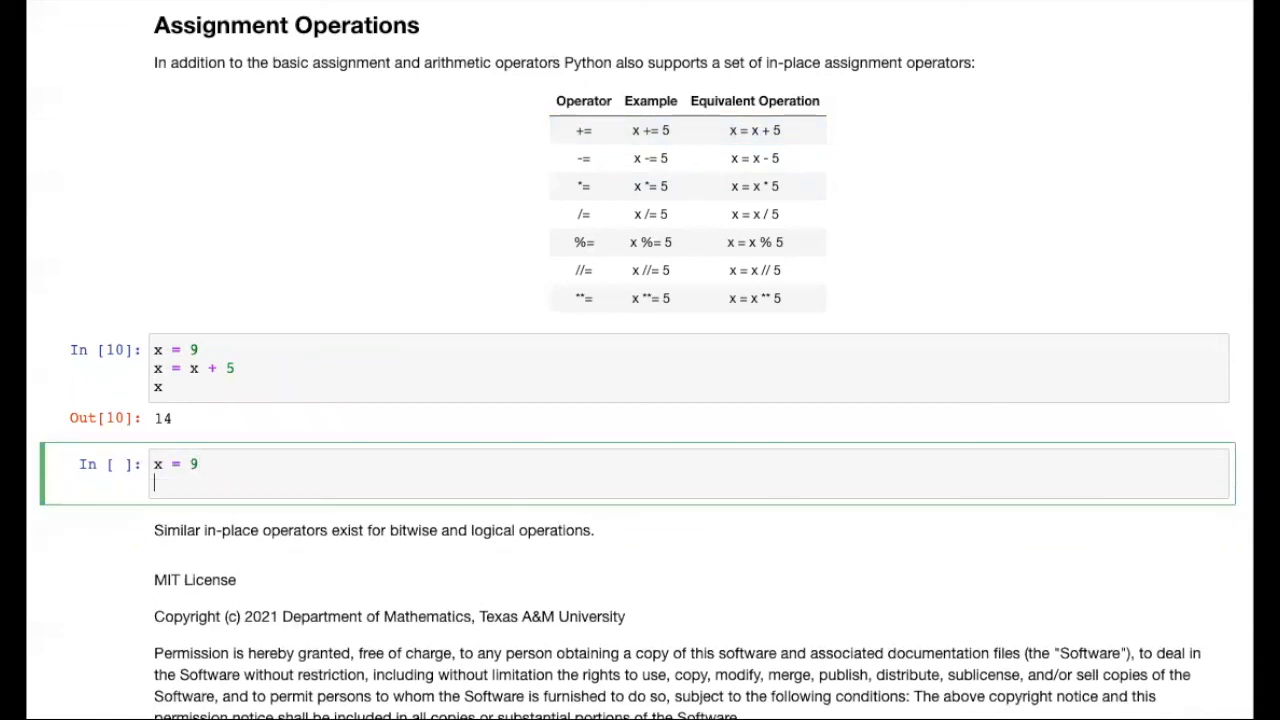
text(x +=)
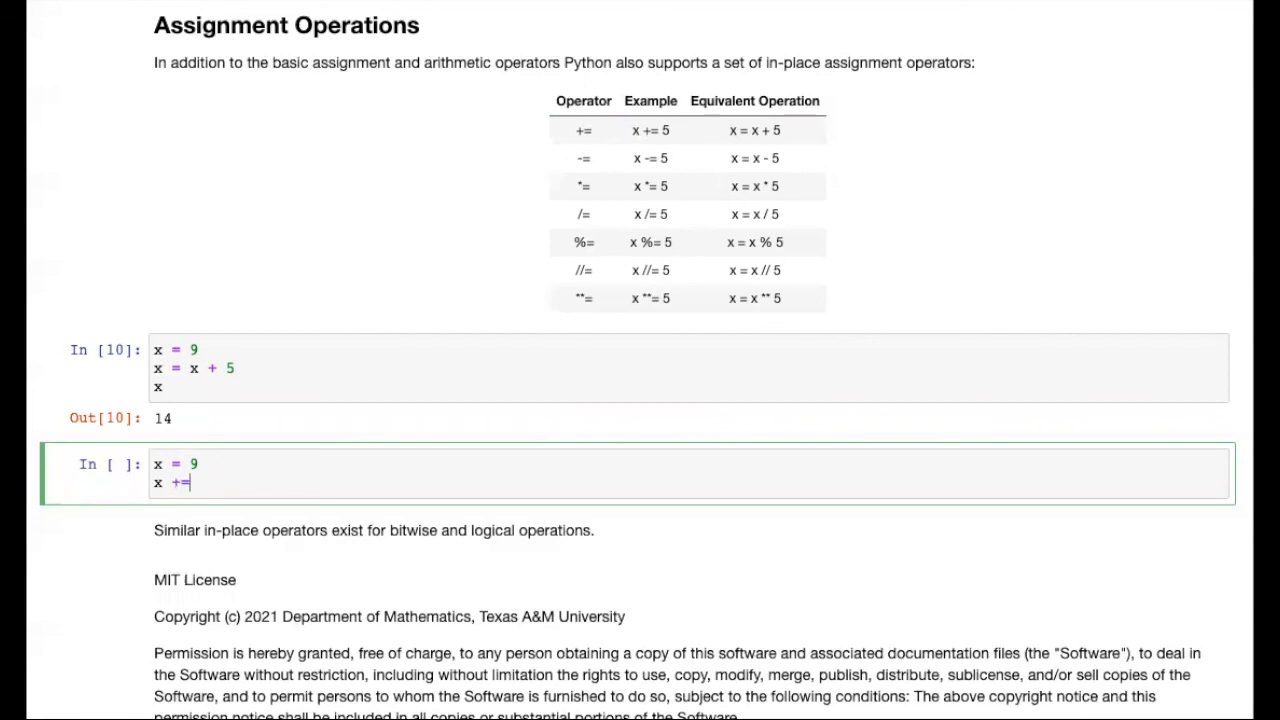
text(5)
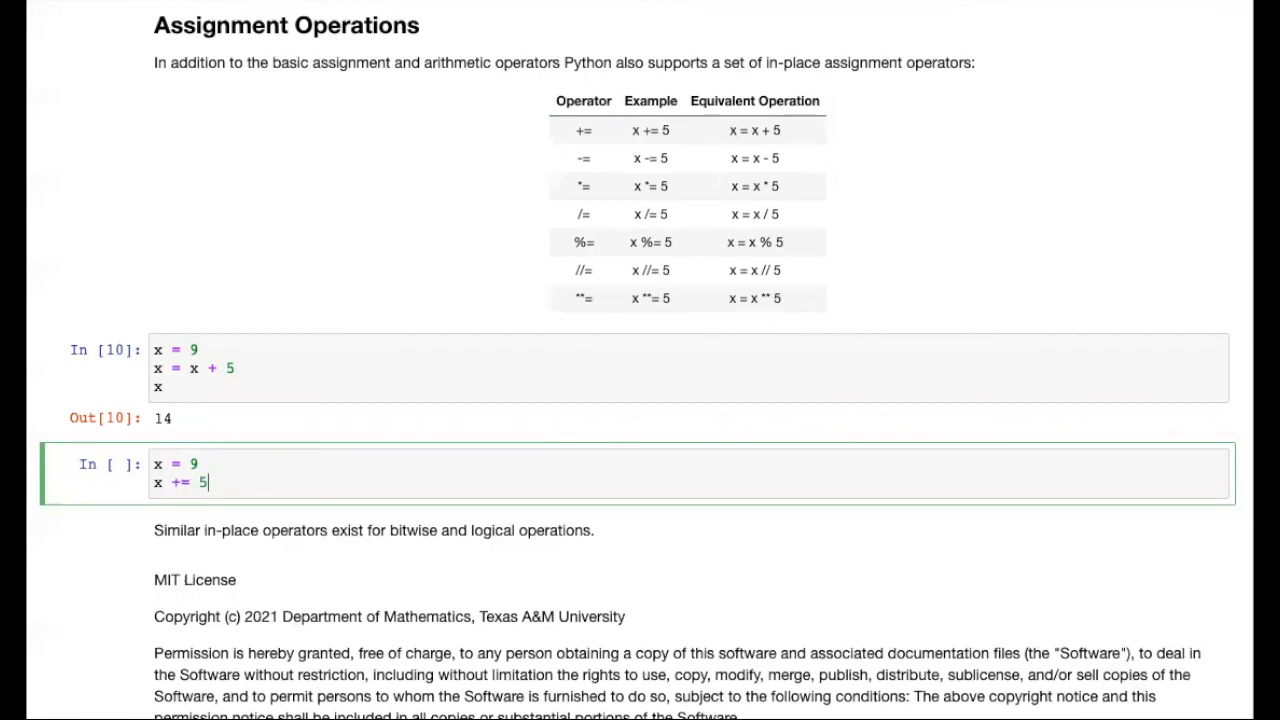
key(enter)
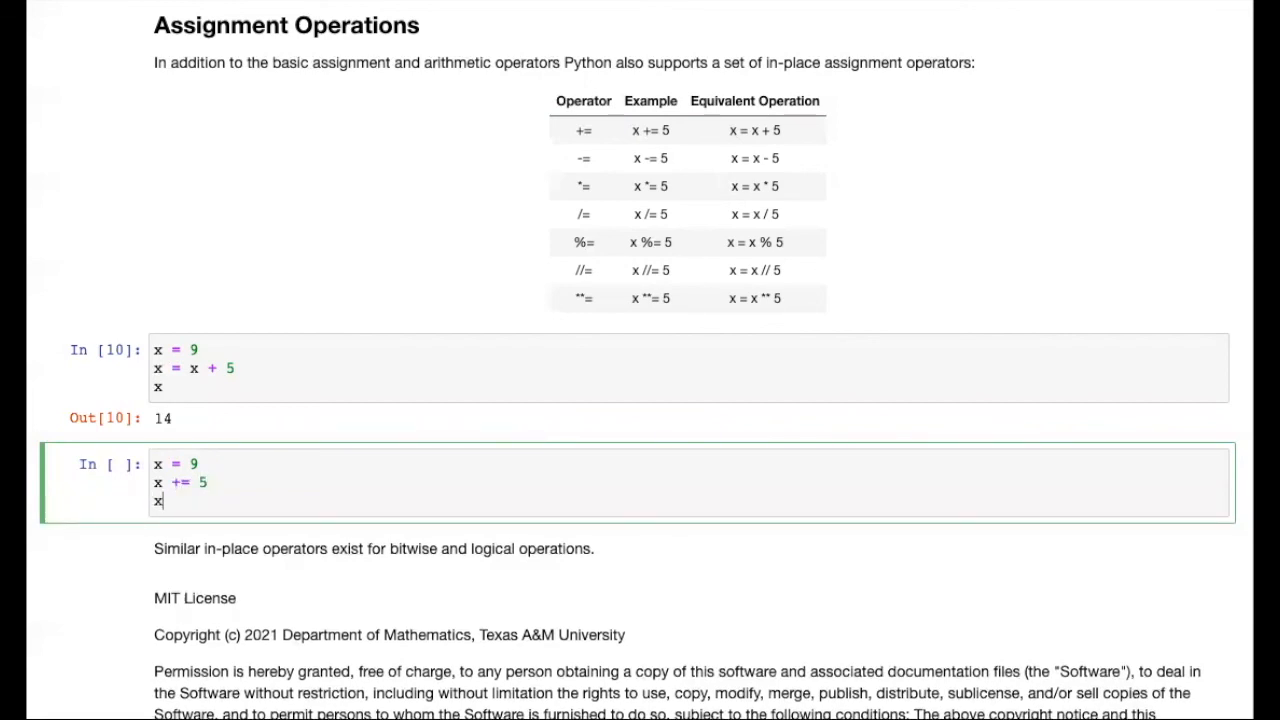